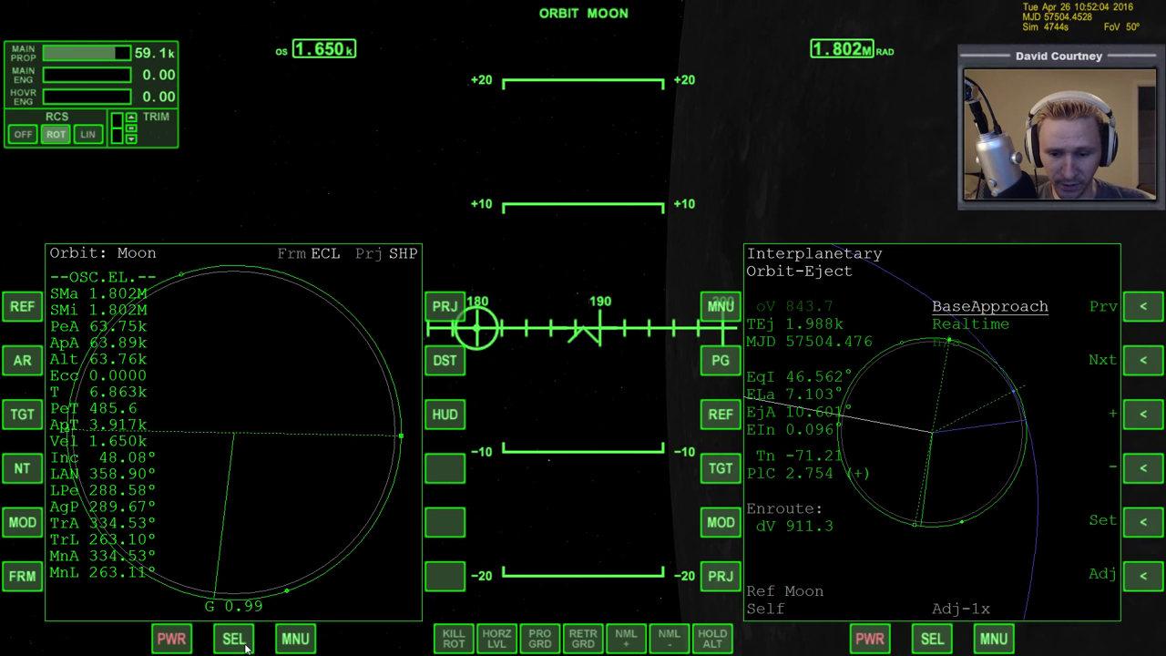
Switch the left MFD to Interplanetary mode to reach its course programs
{"action": "left_click", "coordinate": [233, 638]}
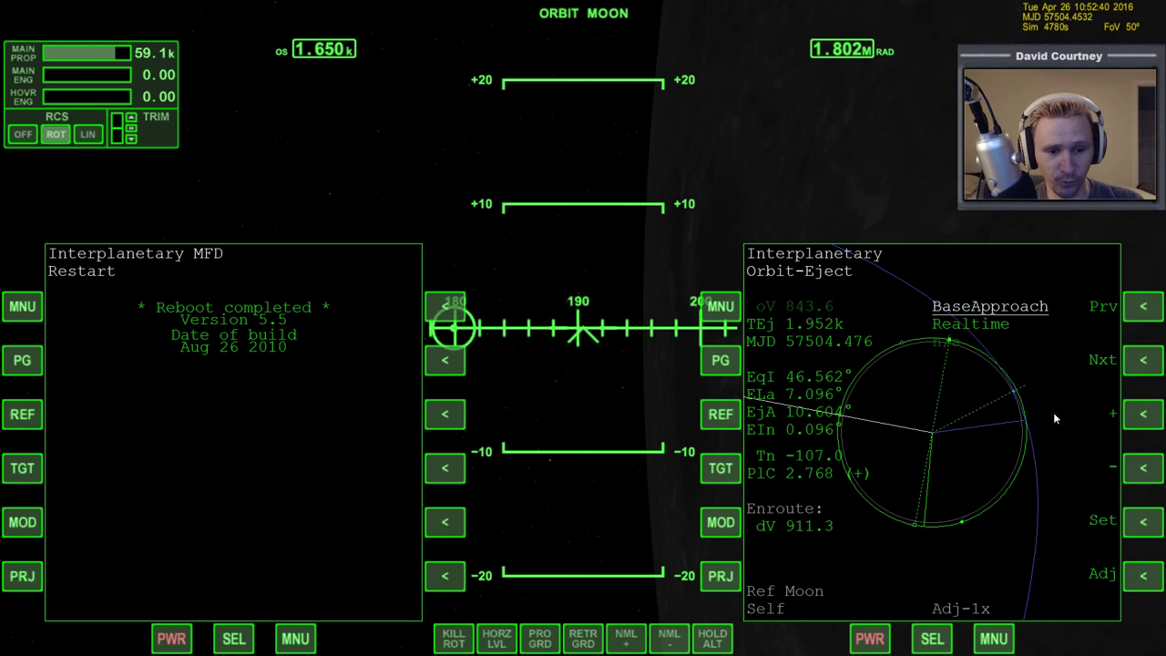
{"action": "mouse_move", "coordinate": [1053, 350]}
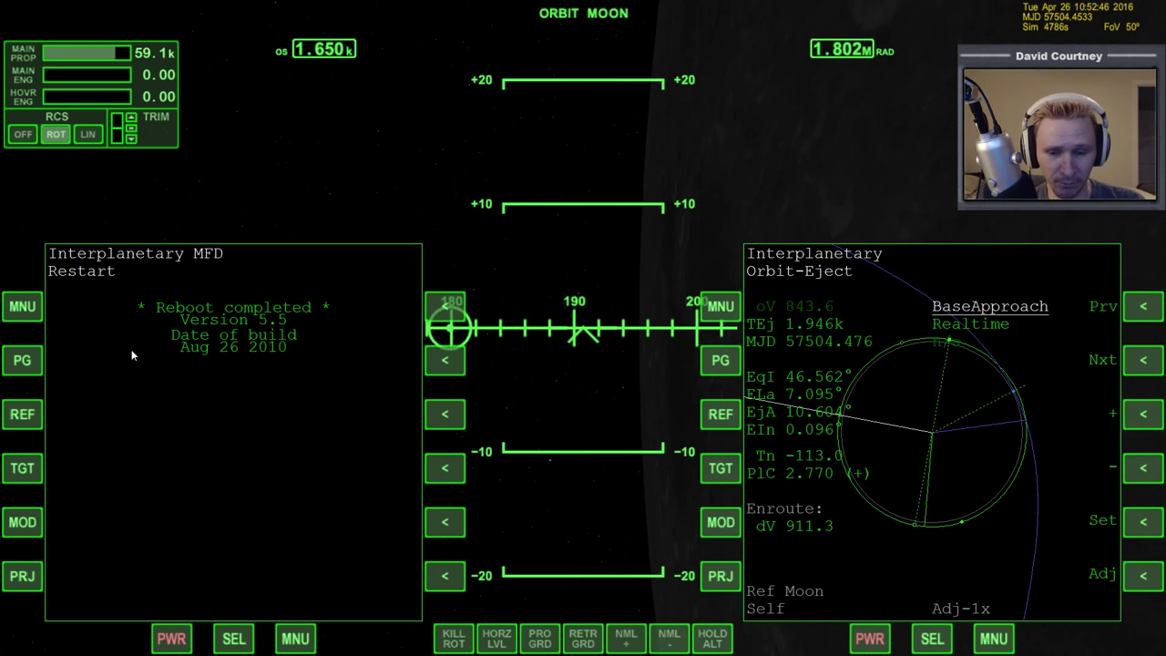
{"action": "mouse_move", "coordinate": [406, 370]}
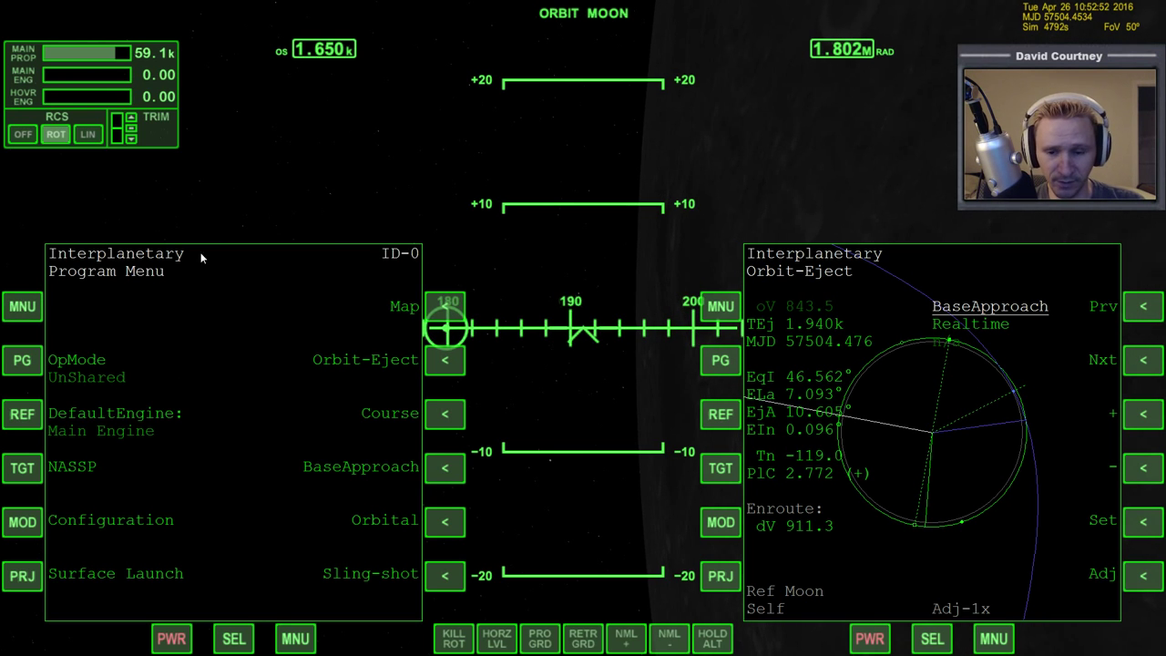
{"action": "mouse_move", "coordinate": [328, 384]}
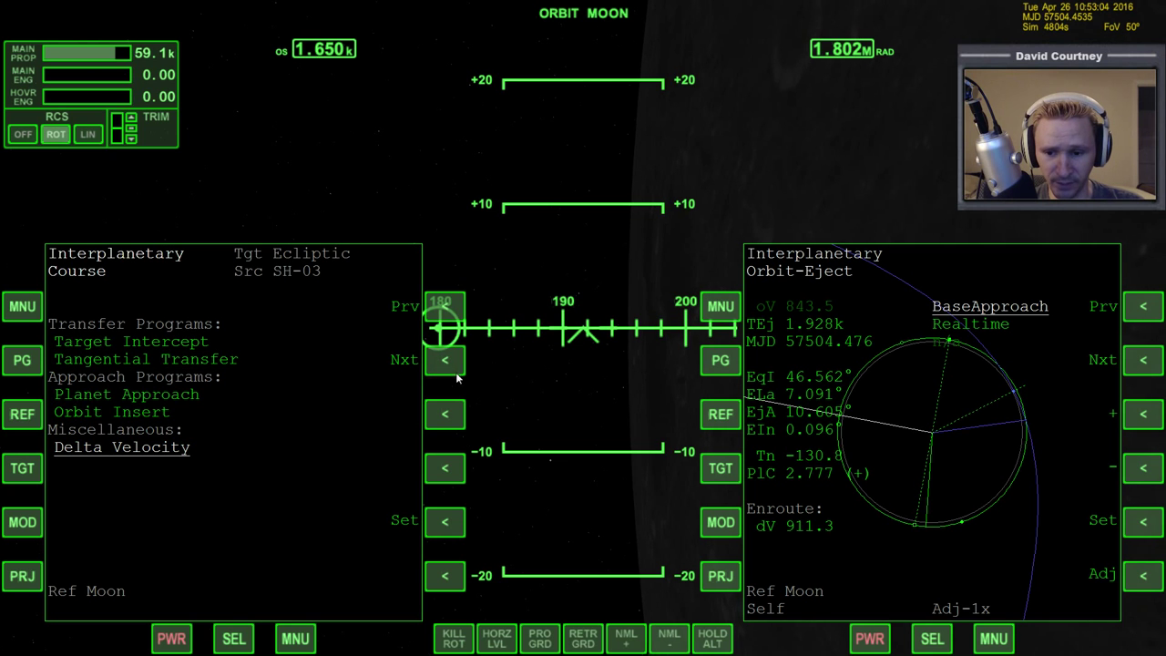
Start the Delta Velocity program and enter ejection time 1.900k via TEj
{"action": "left_click", "coordinate": [120, 448]}
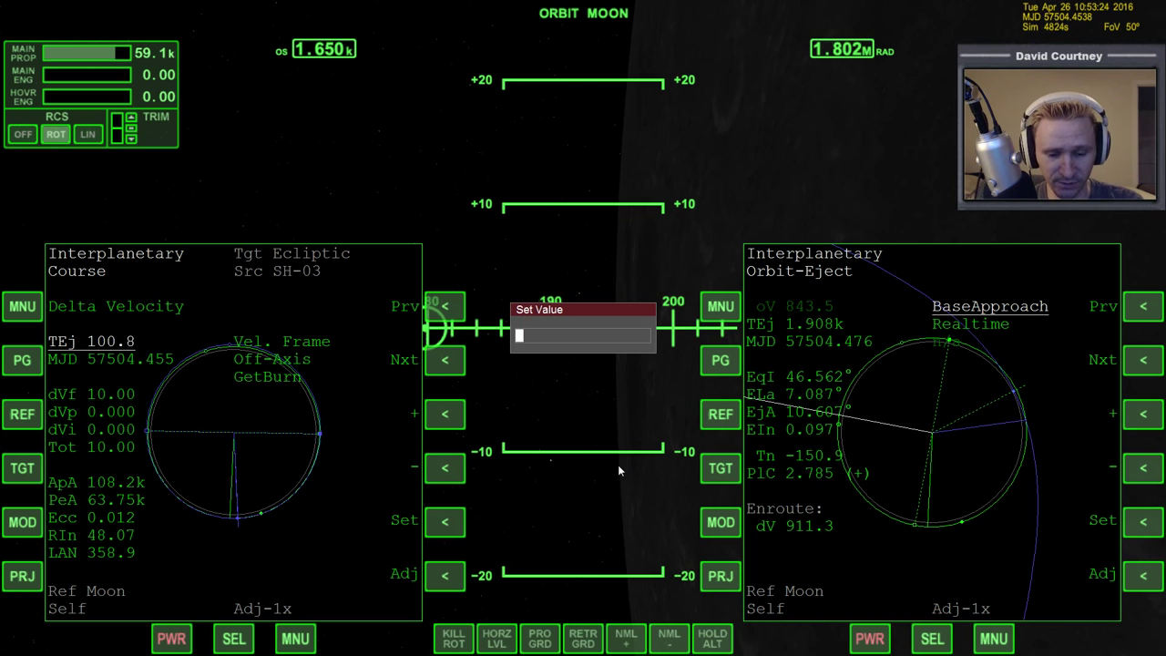
{"action": "type", "text": "190"}
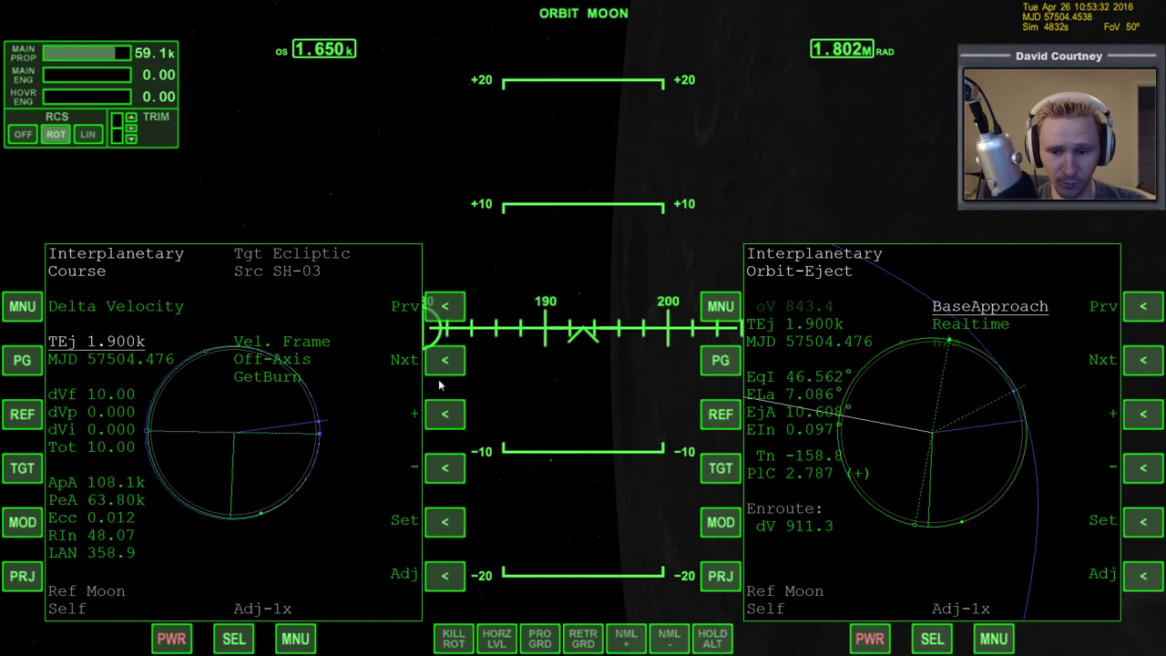
Select the forward component dVf and set it to 911.0 to match the Orbit-Eject plan
{"action": "left_click", "coordinate": [445, 361]}
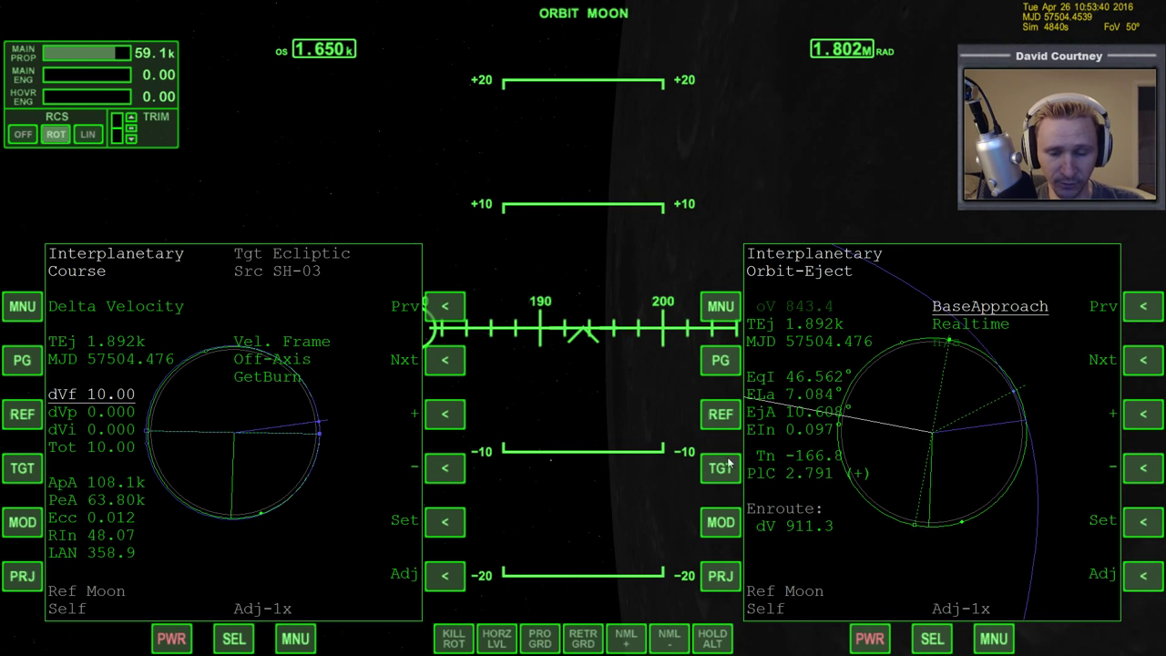
{"action": "mouse_move", "coordinate": [310, 501]}
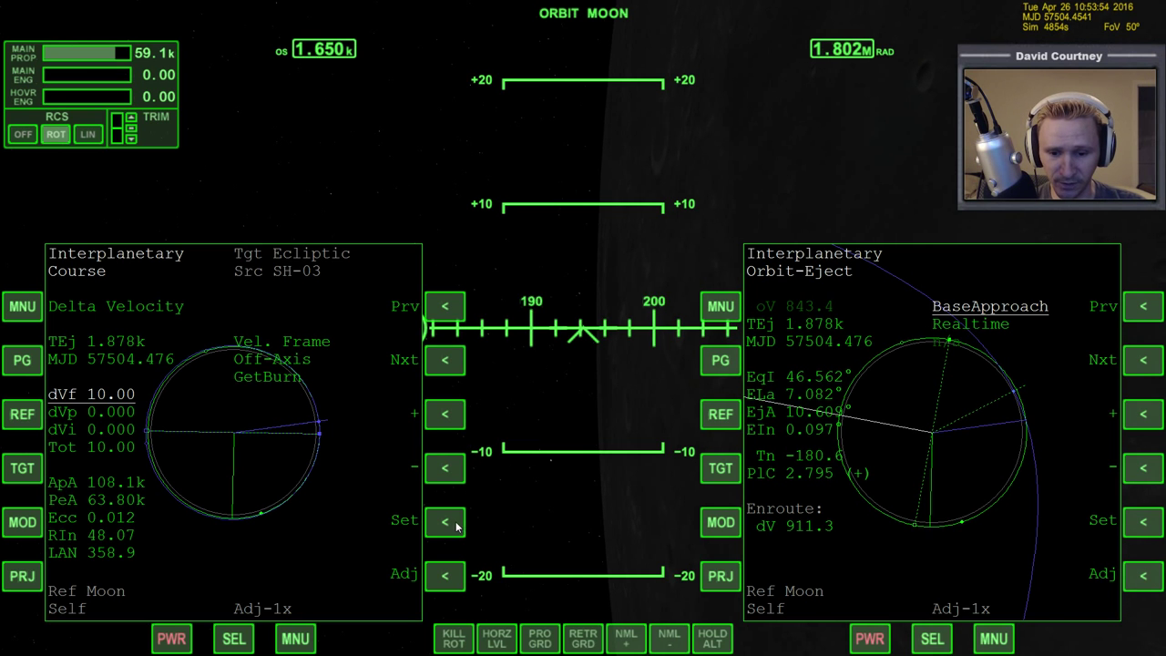
{"action": "left_click", "coordinate": [445, 523]}
{"action": "type", "text": "911"}
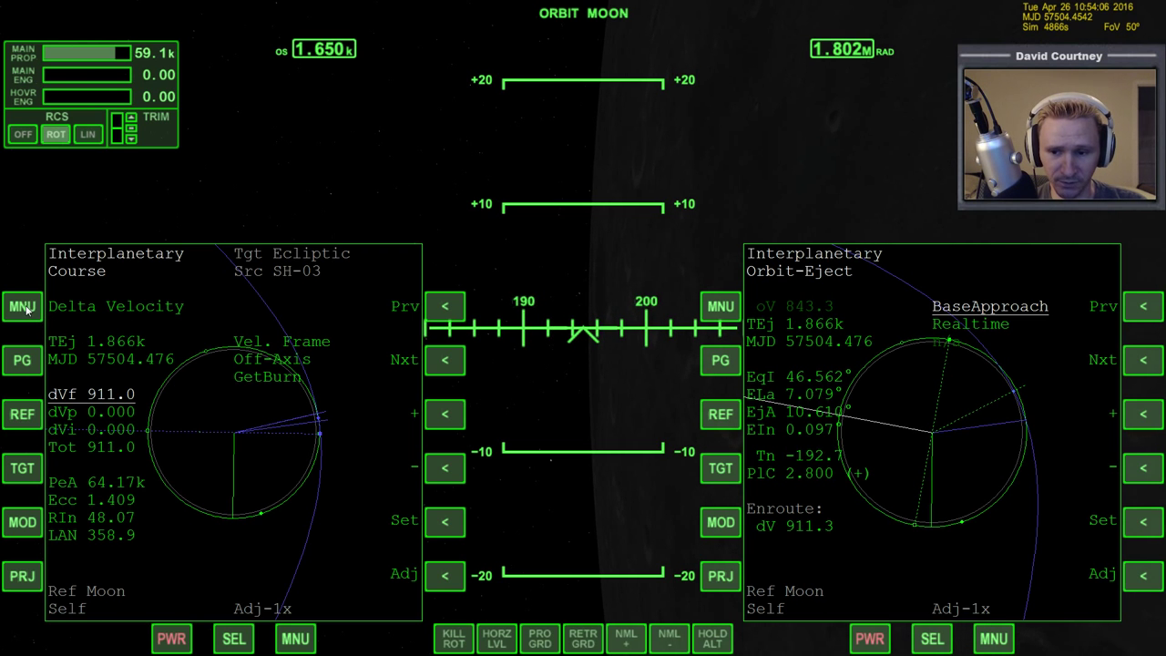
Show the Orbit-Eject burn vector: about 788.6 forward, −13.4 plane, 456.6 inward
{"action": "left_click", "coordinate": [21, 306]}
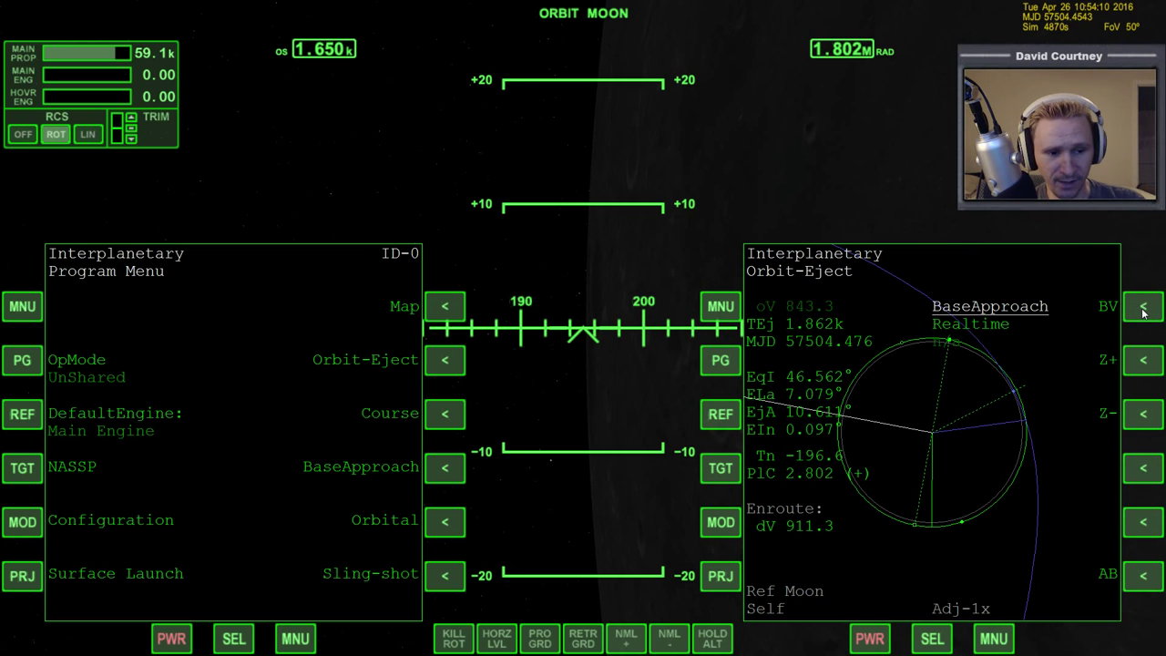
{"action": "left_click", "coordinate": [1140, 306]}
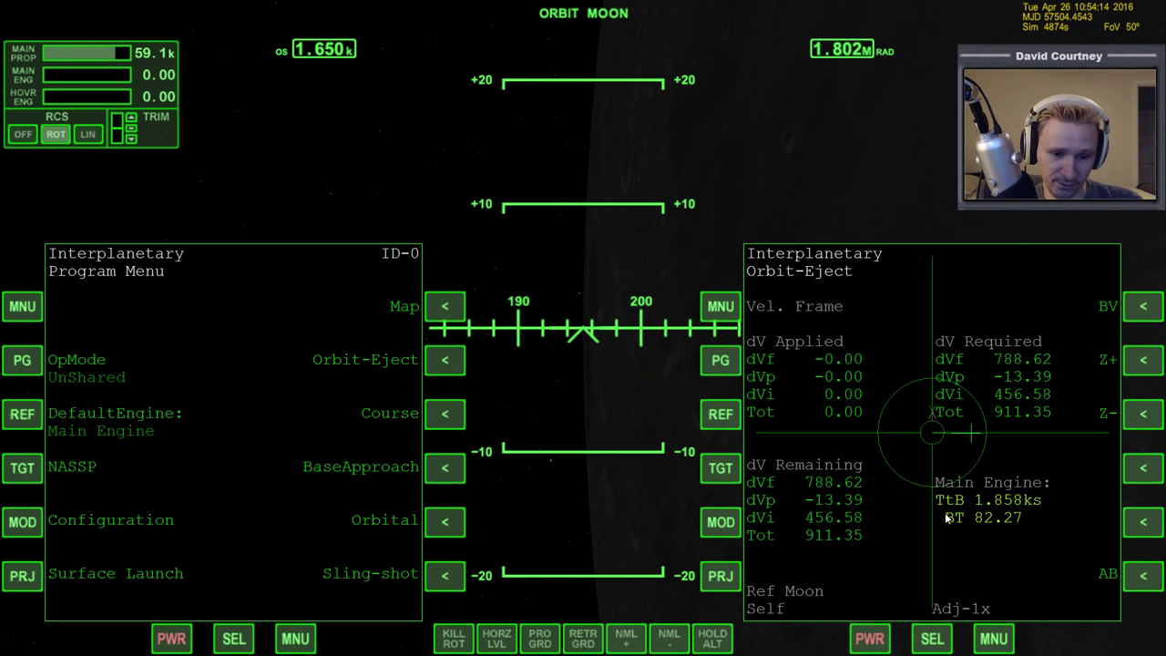
{"action": "mouse_move", "coordinate": [882, 523]}
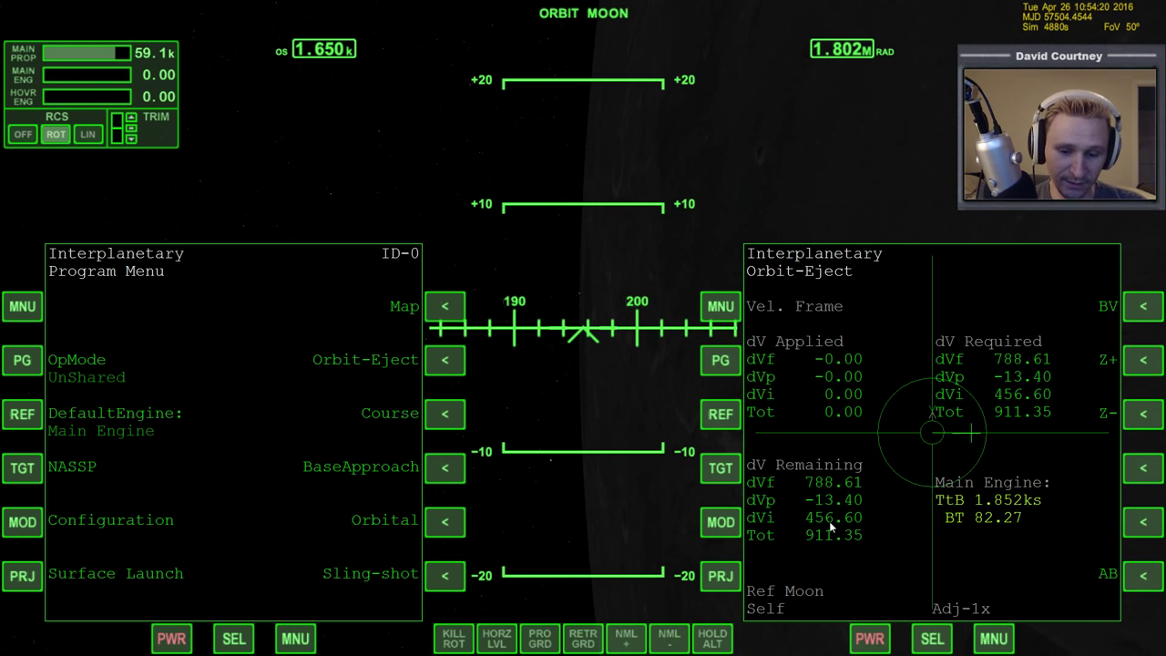
{"action": "mouse_move", "coordinate": [862, 517]}
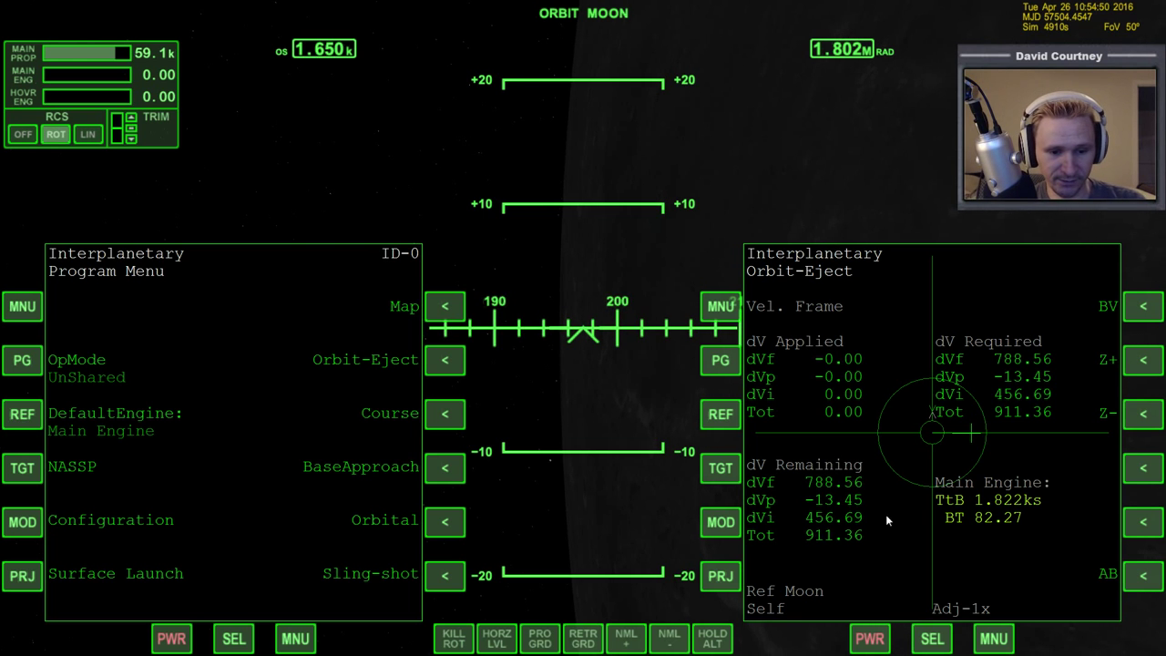
{"action": "mouse_move", "coordinate": [867, 521]}
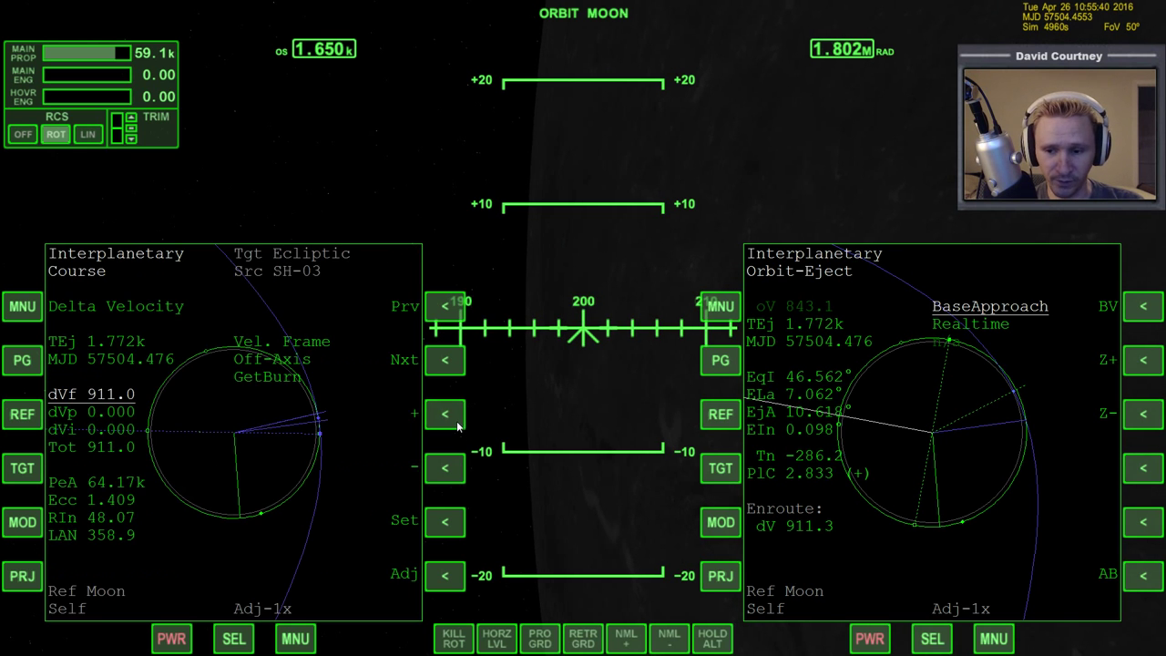
{"action": "mouse_move", "coordinate": [229, 419]}
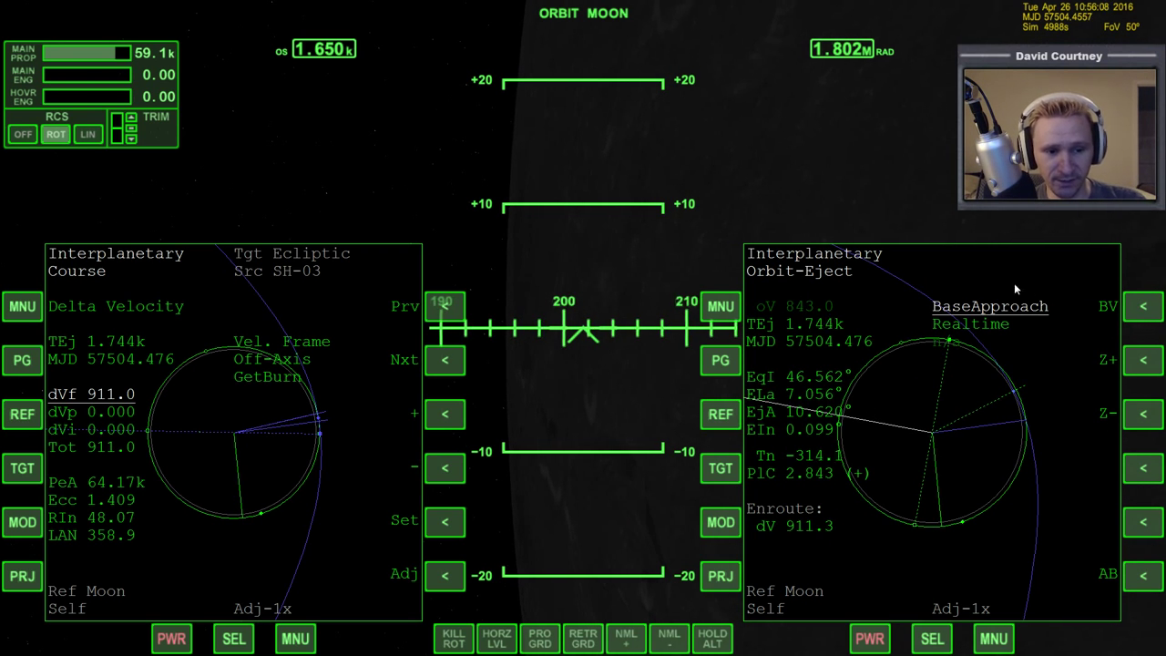
{"action": "mouse_move", "coordinate": [976, 477]}
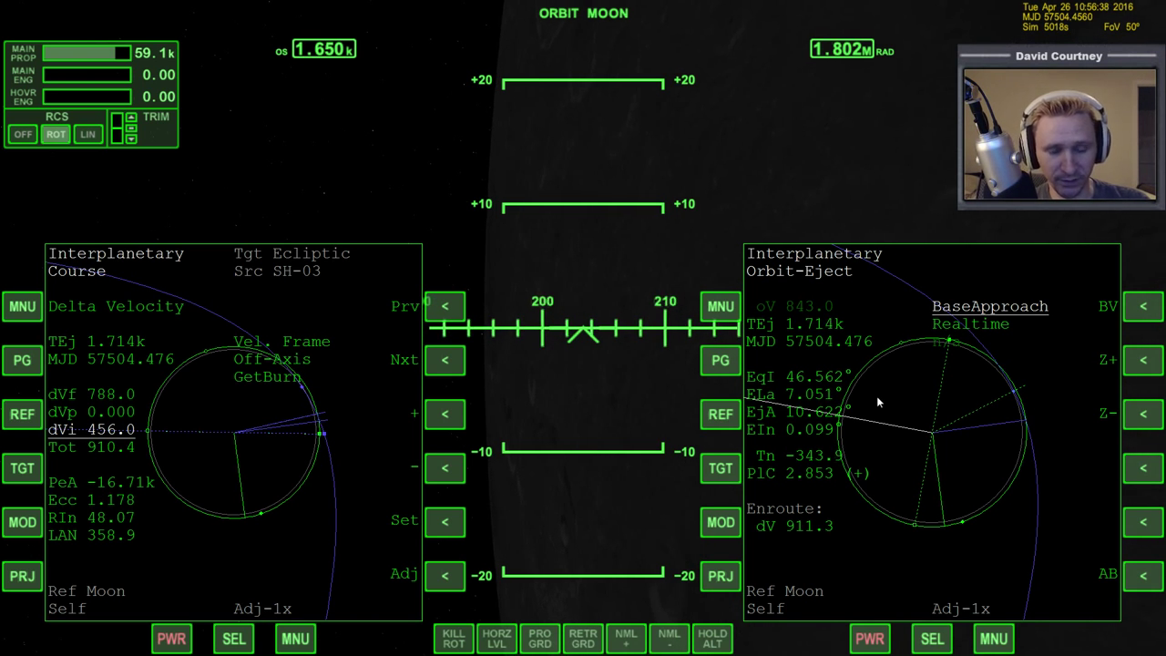
Adjust the Delta Velocity burn toward 788.0 forward and 456.0 inward from the right display
{"action": "left_click", "coordinate": [720, 306]}
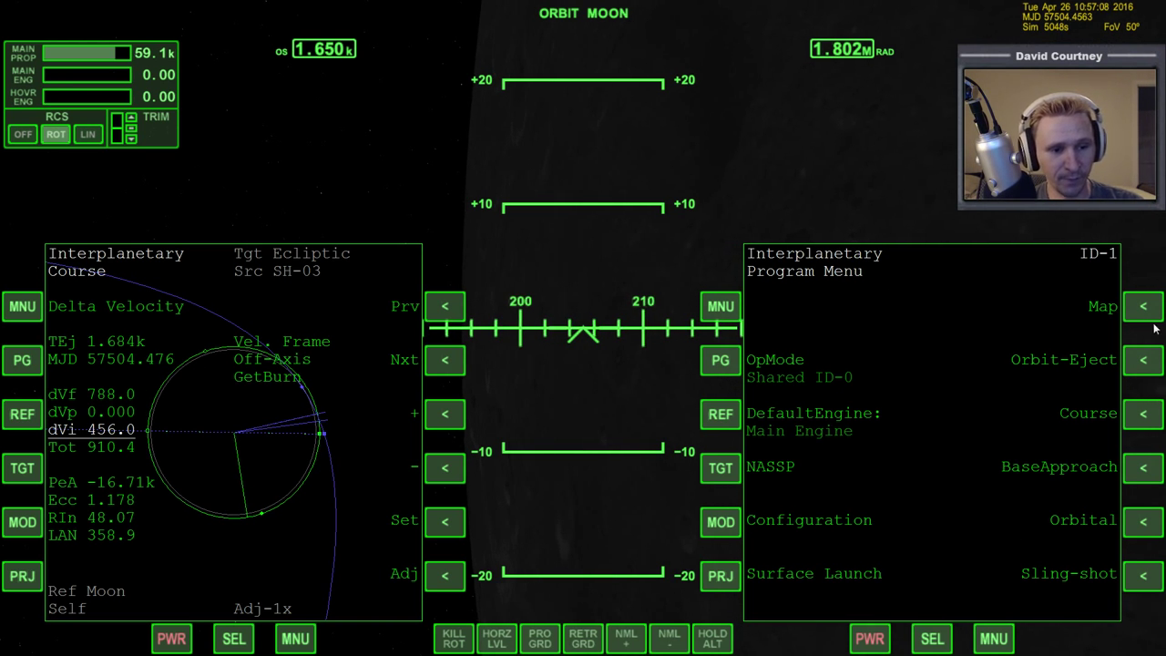
Run the Map program on the right MFD and adjust its Azo/Dsp display to show the Earth-centred course
{"action": "left_click", "coordinate": [1140, 306]}
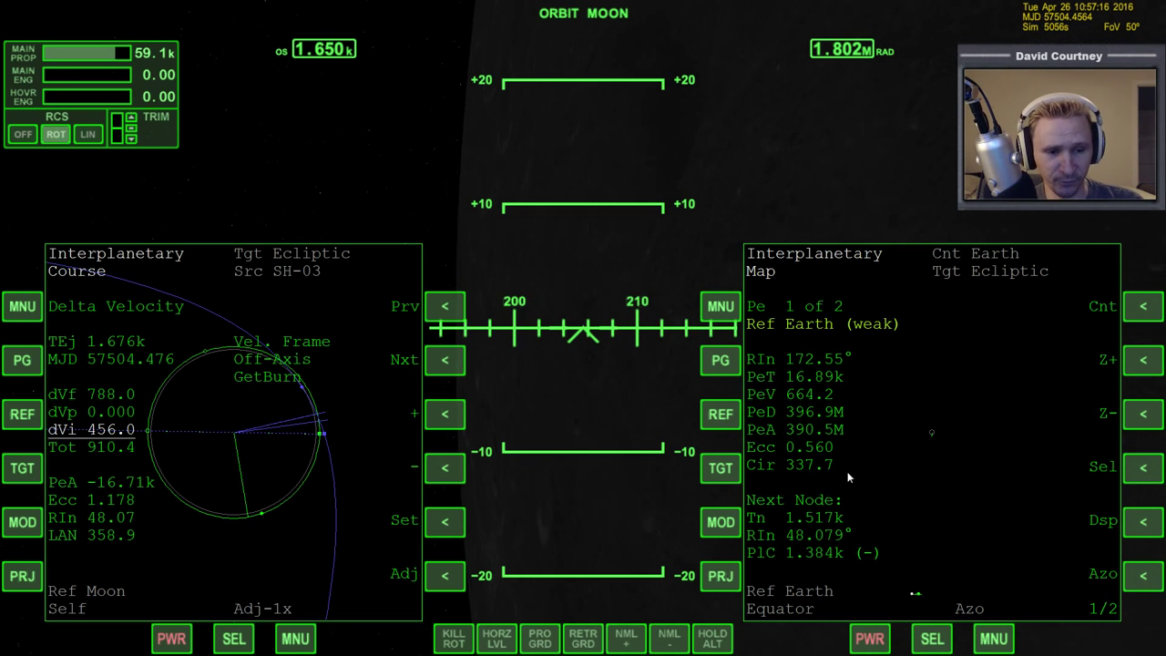
{"action": "left_click", "coordinate": [1145, 532]}
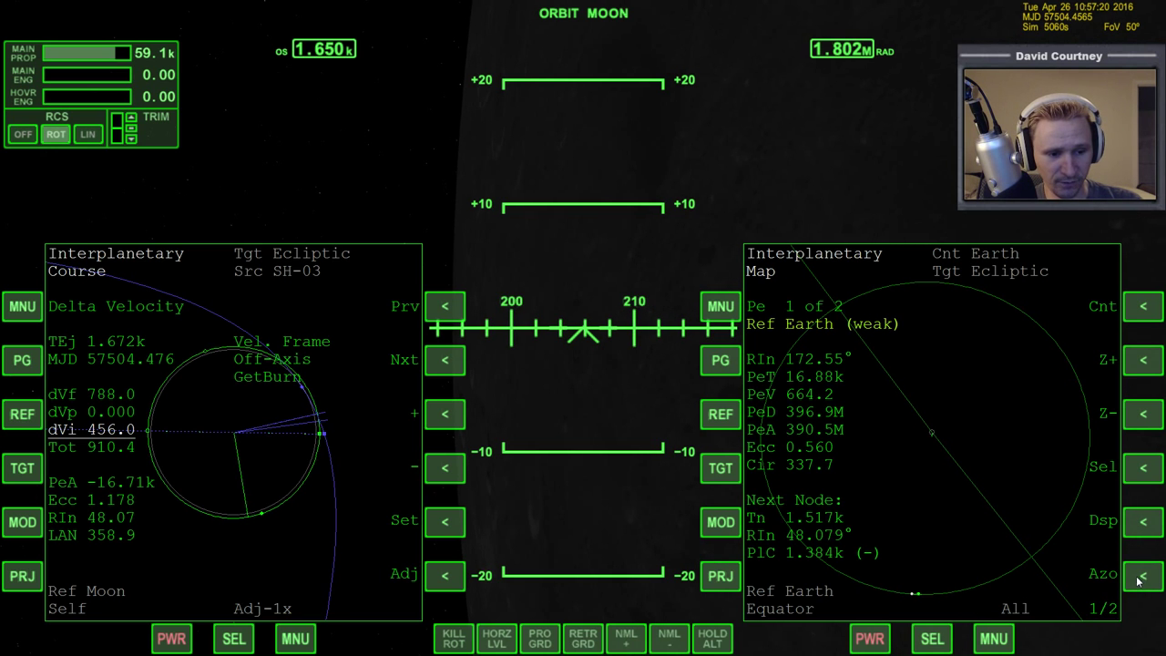
{"action": "left_click", "coordinate": [1145, 575]}
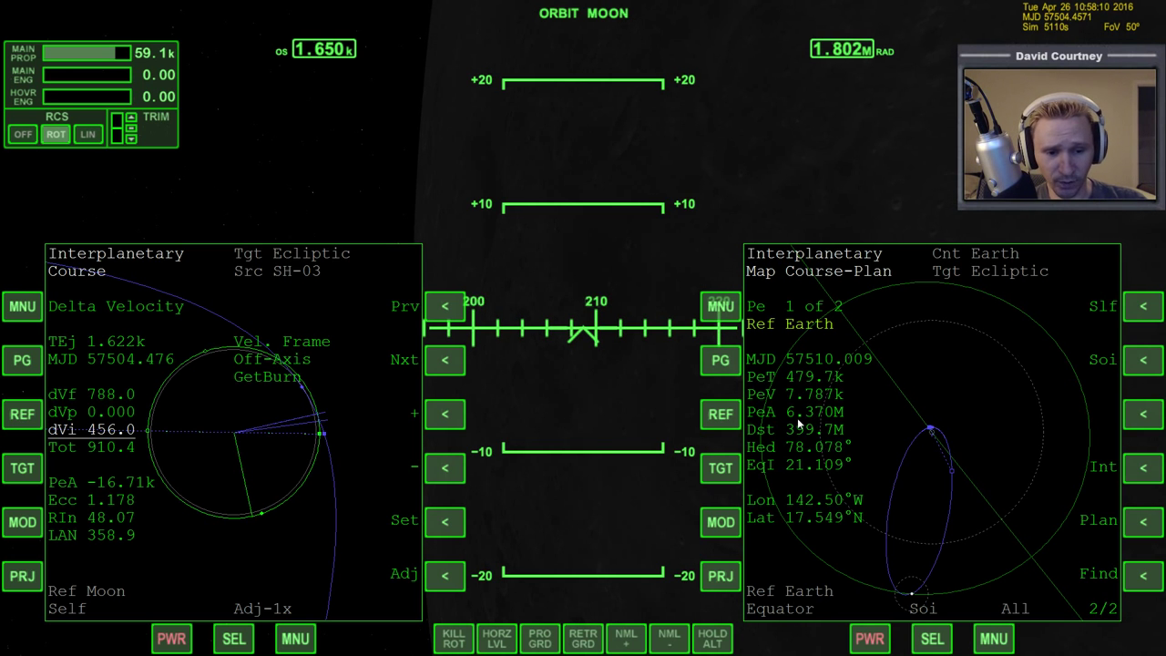
{"action": "mouse_move", "coordinate": [594, 412]}
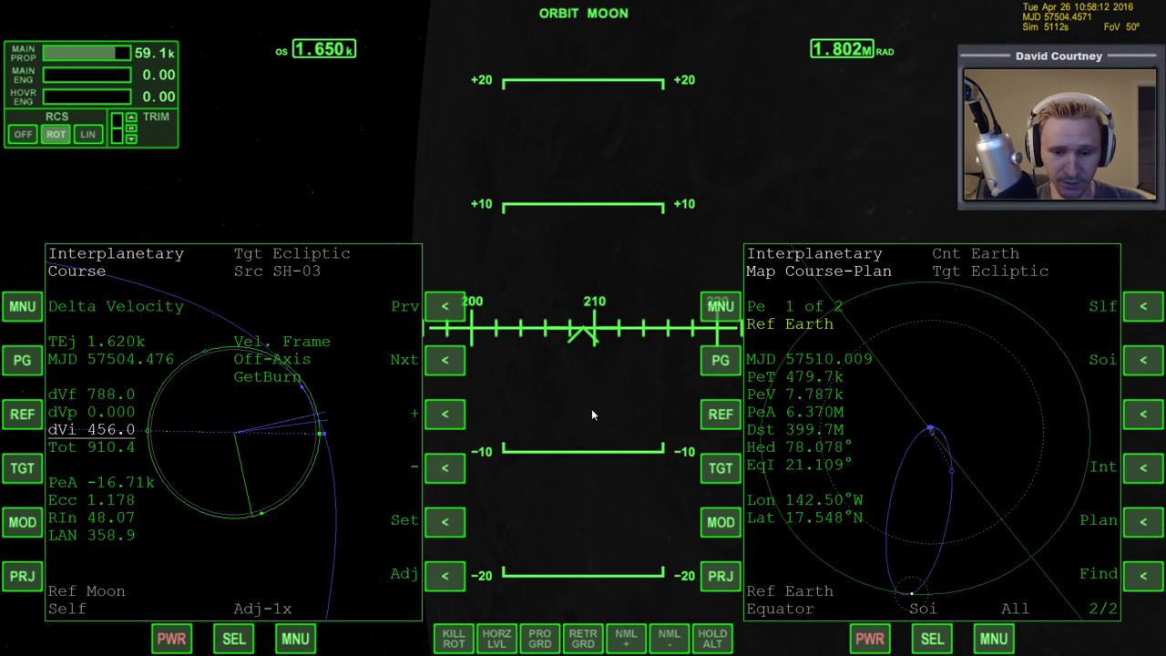
Step dVi down from 456.0 through 415 and 400 to 394.7, dropping periapsis to about 3.484k
{"action": "left_click", "coordinate": [445, 306]}
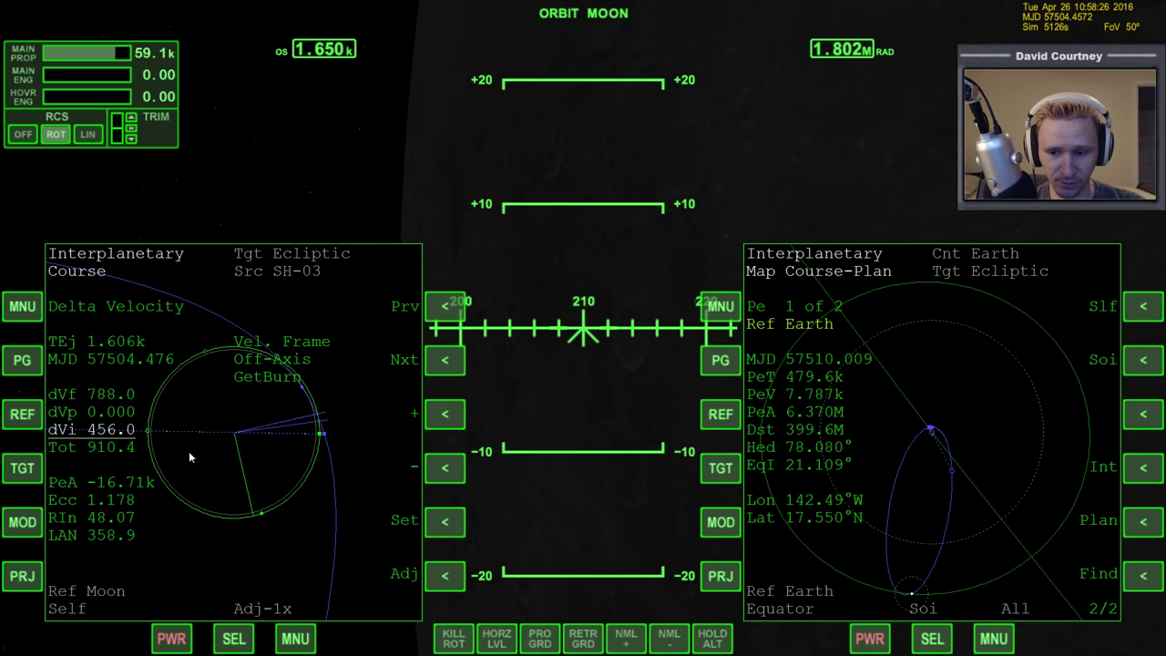
{"action": "left_click", "coordinate": [445, 466]}
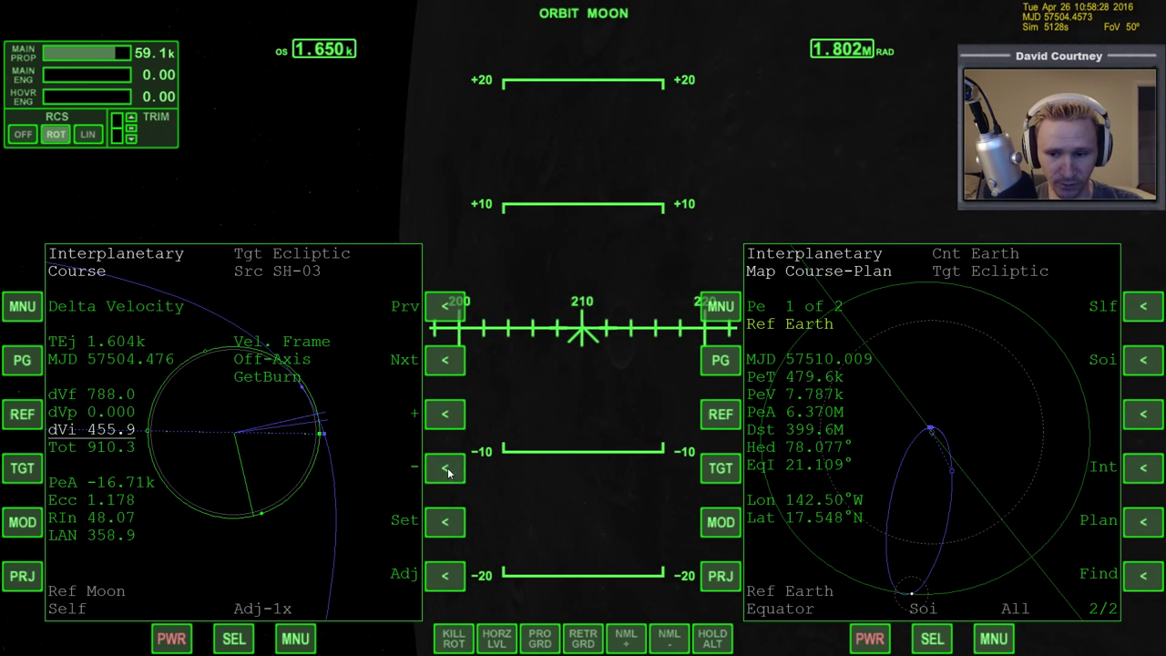
{"action": "left_click", "coordinate": [444, 470]}
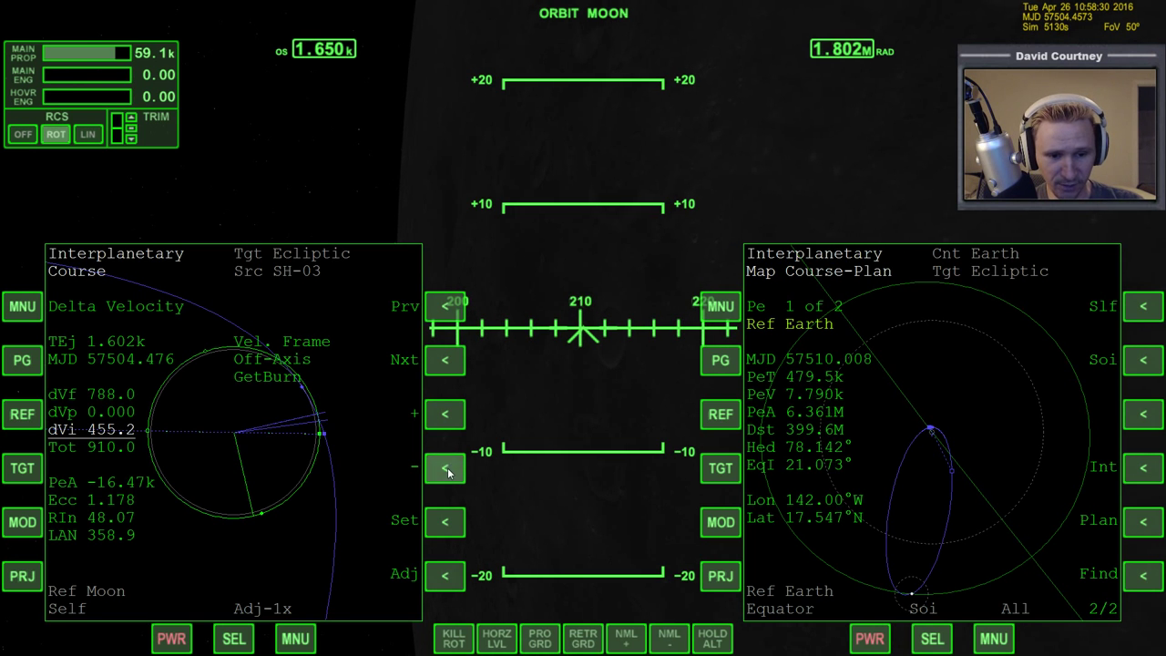
{"action": "left_click", "coordinate": [445, 470]}
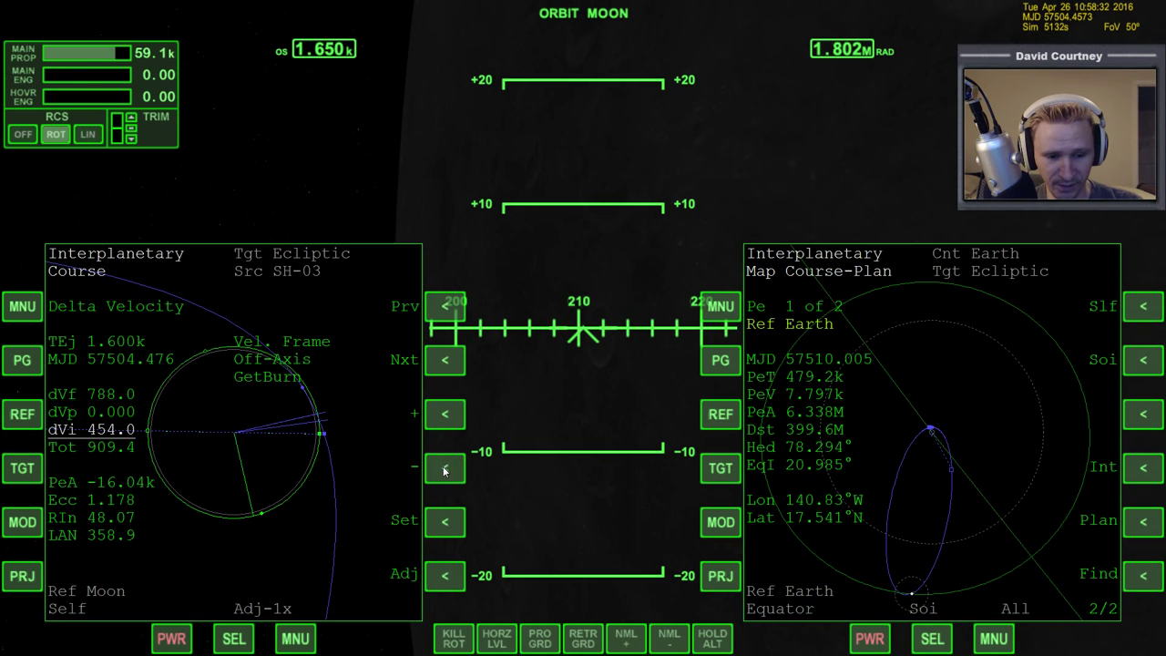
{"action": "left_click", "coordinate": [445, 468]}
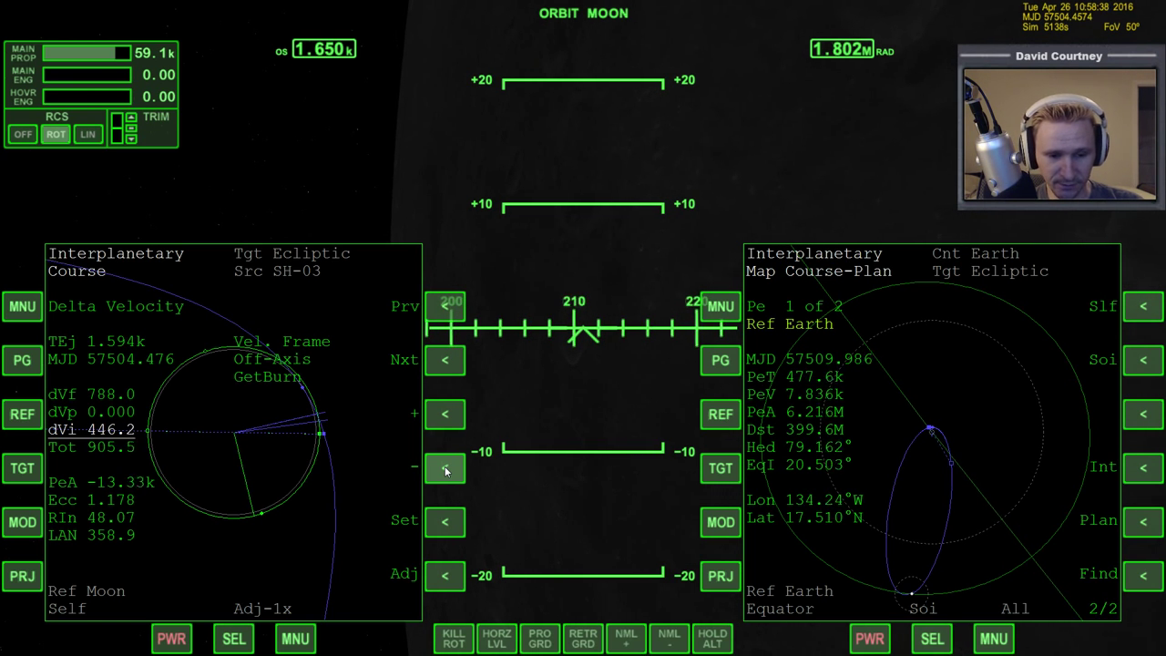
{"action": "left_click", "coordinate": [445, 468]}
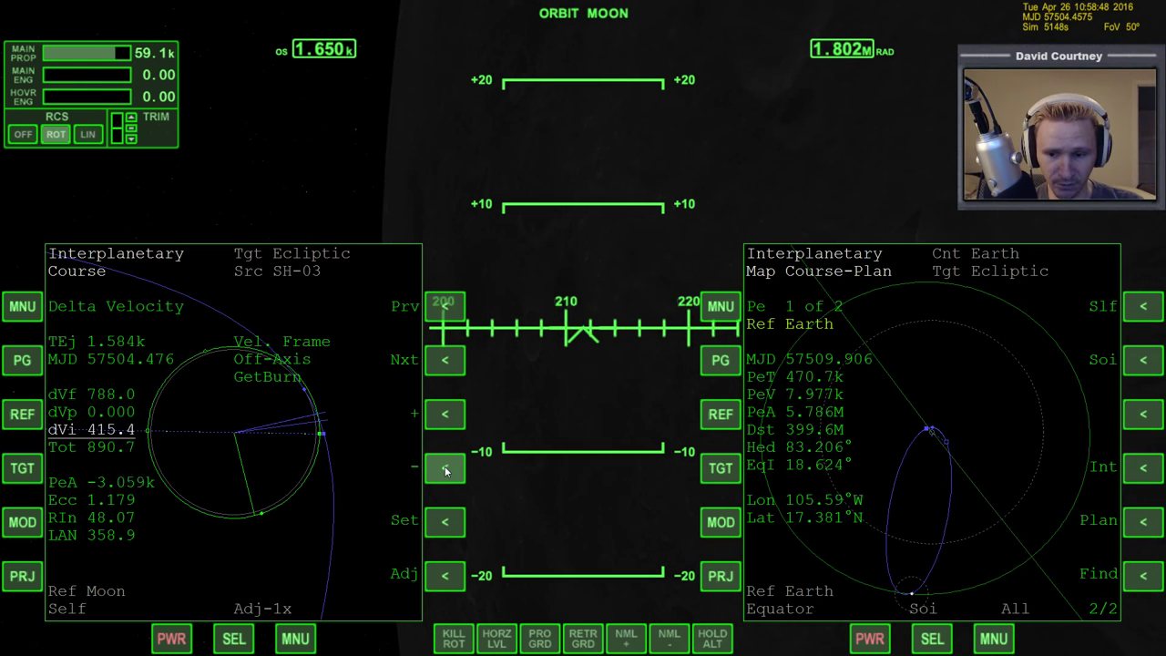
{"action": "left_click", "coordinate": [445, 468]}
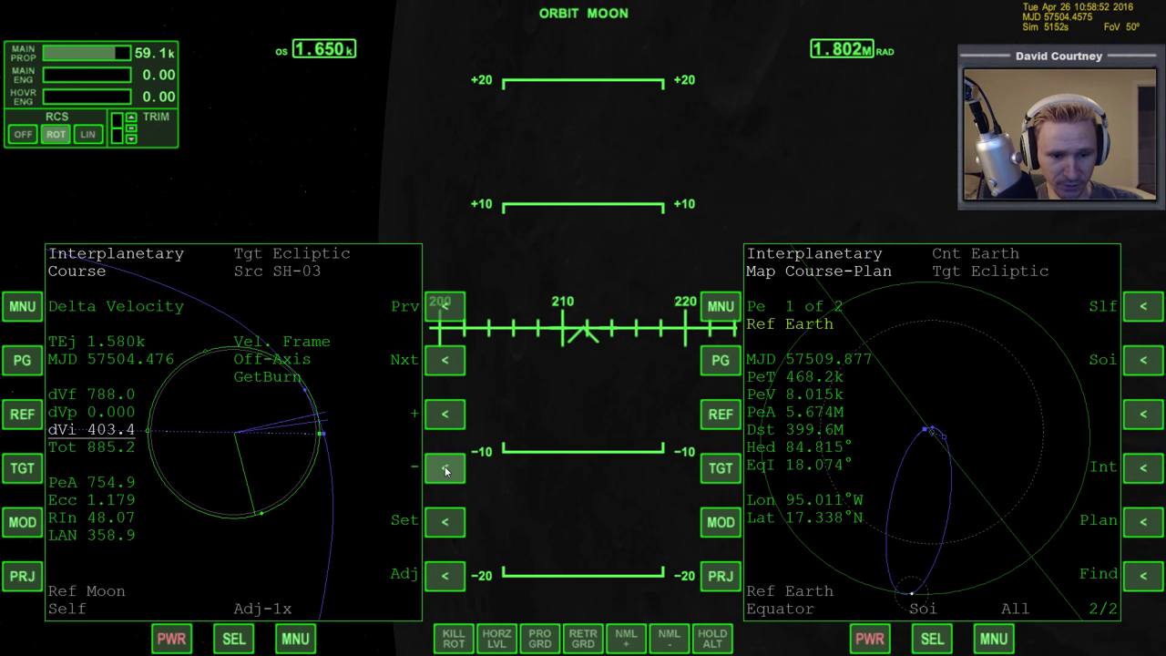
{"action": "left_click", "coordinate": [444, 469]}
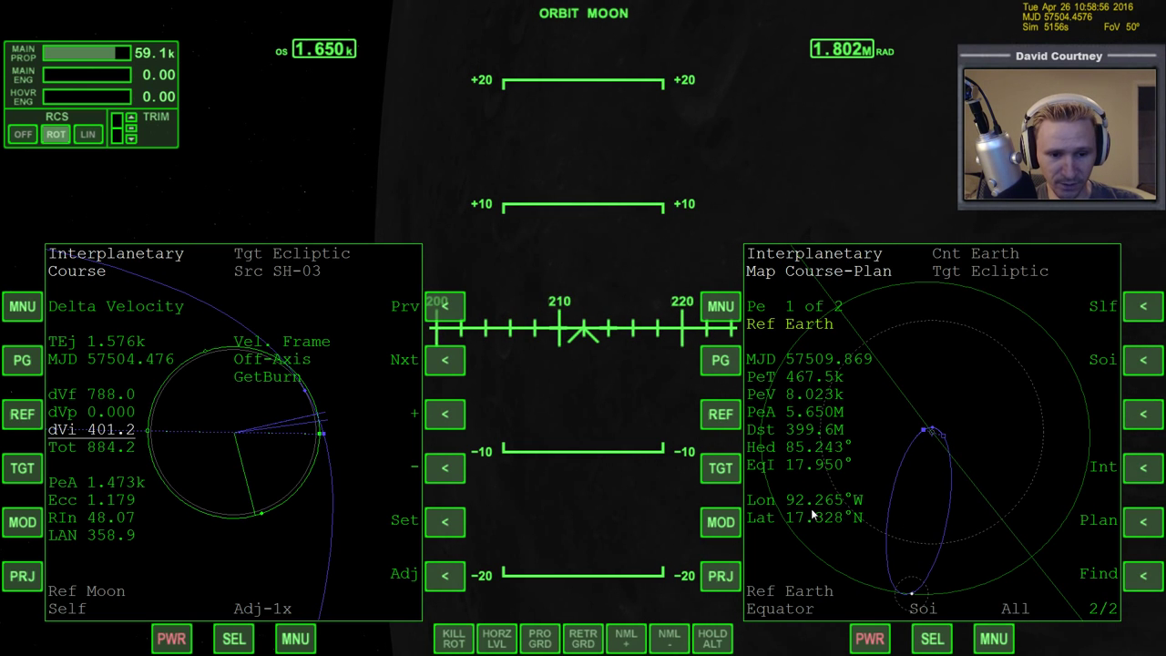
{"action": "left_click", "coordinate": [444, 467]}
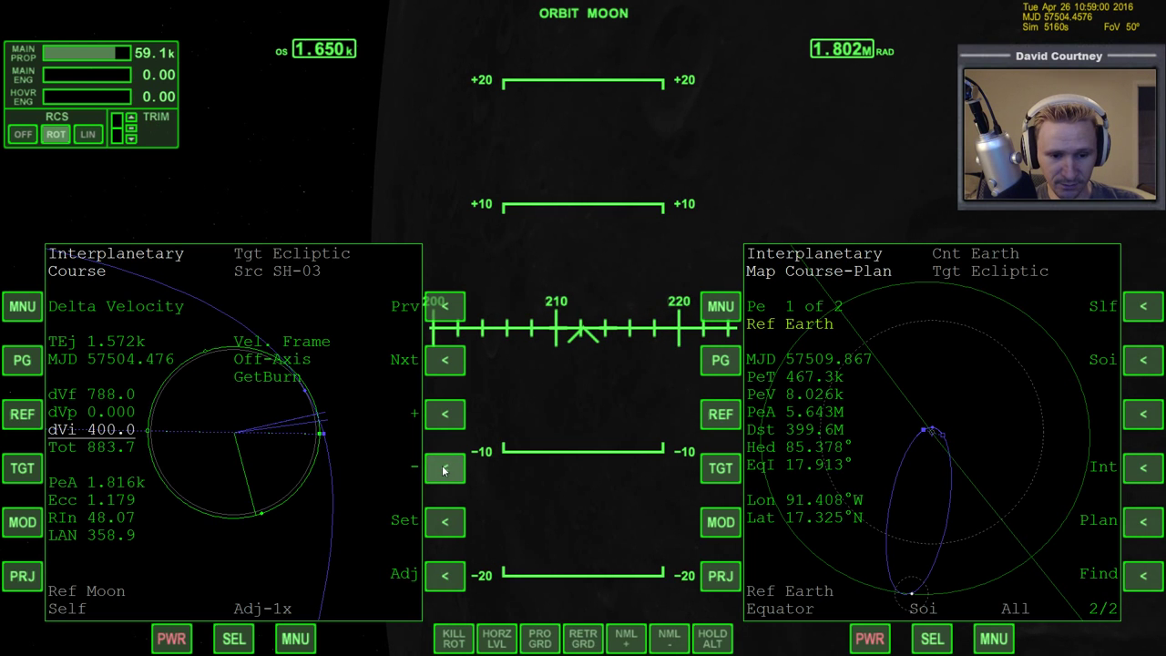
{"action": "left_click", "coordinate": [444, 468]}
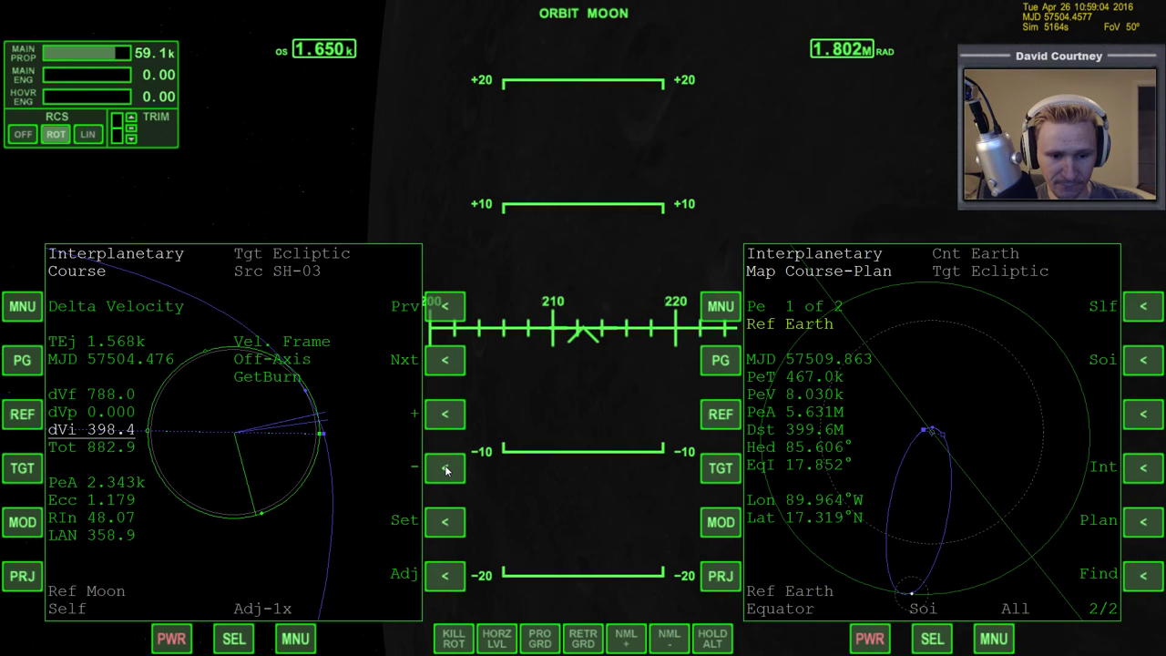
{"action": "left_click", "coordinate": [444, 468]}
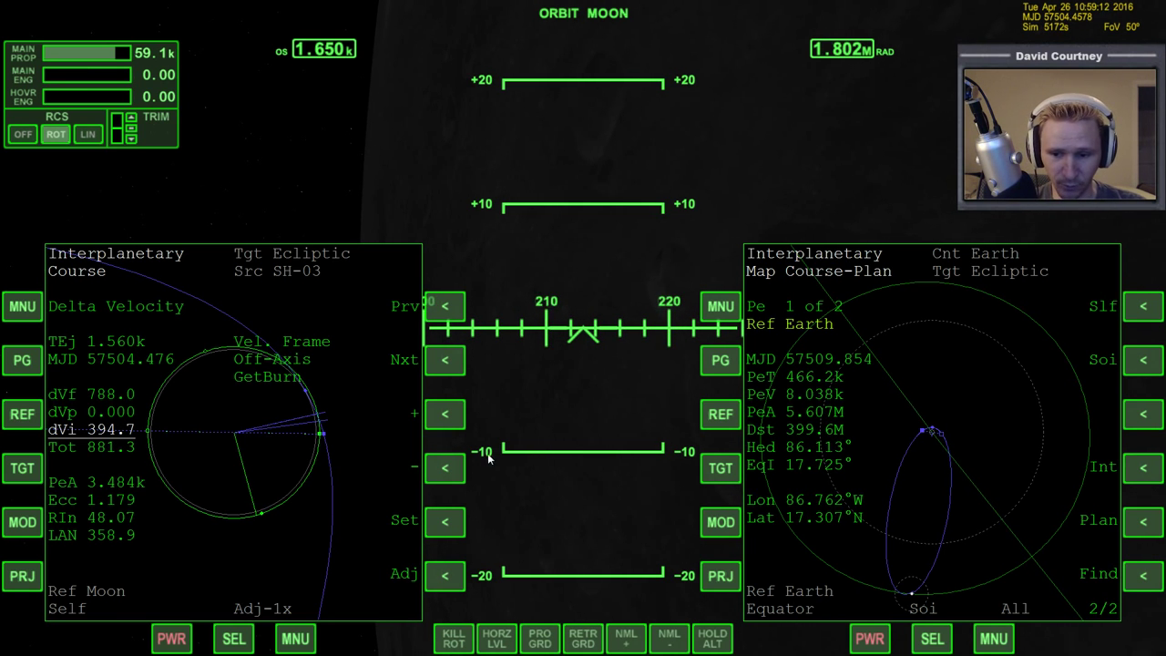
{"action": "mouse_move", "coordinate": [547, 430]}
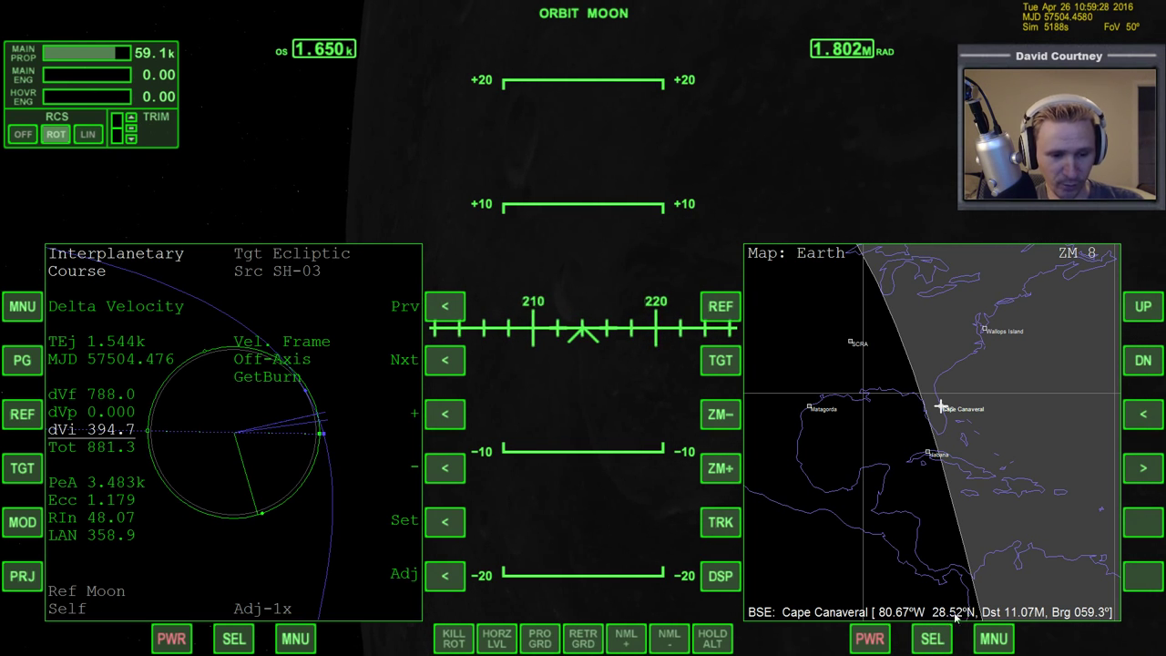
Return the right MFD from the Earth map to Interplanetary mode via the SEL mode list
{"action": "left_click", "coordinate": [989, 638]}
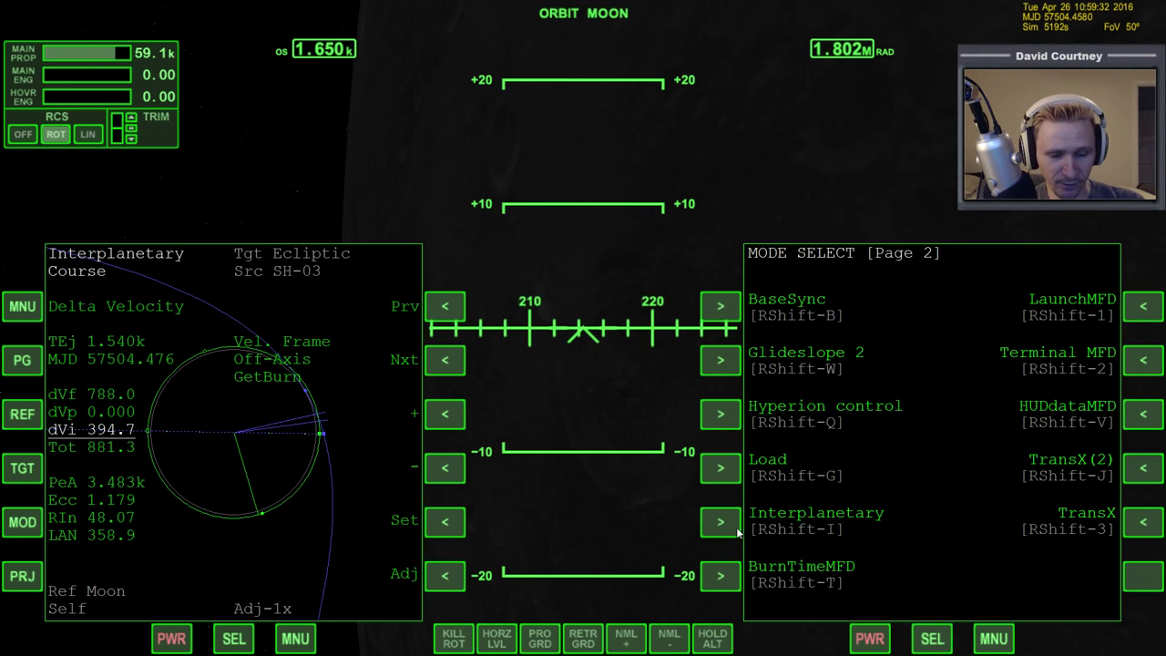
{"action": "left_click", "coordinate": [817, 514]}
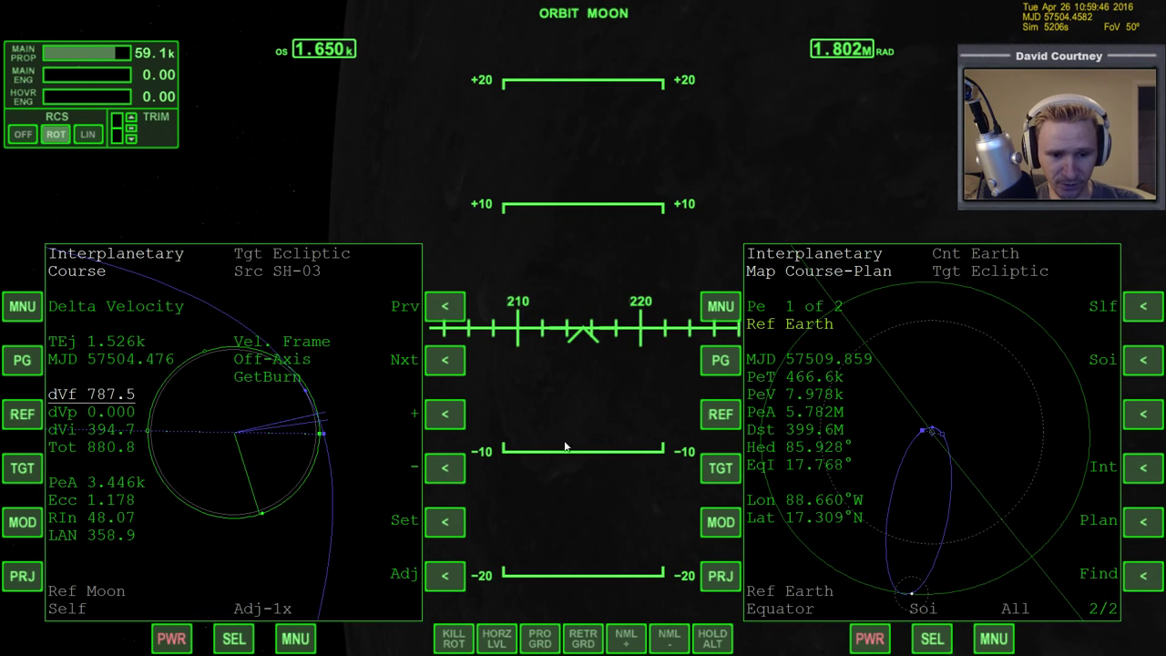
Nudge dVf up to 794.6 and dVi down to 394.0, moving the landing east to about 62.41°W
{"action": "left_click", "coordinate": [445, 413]}
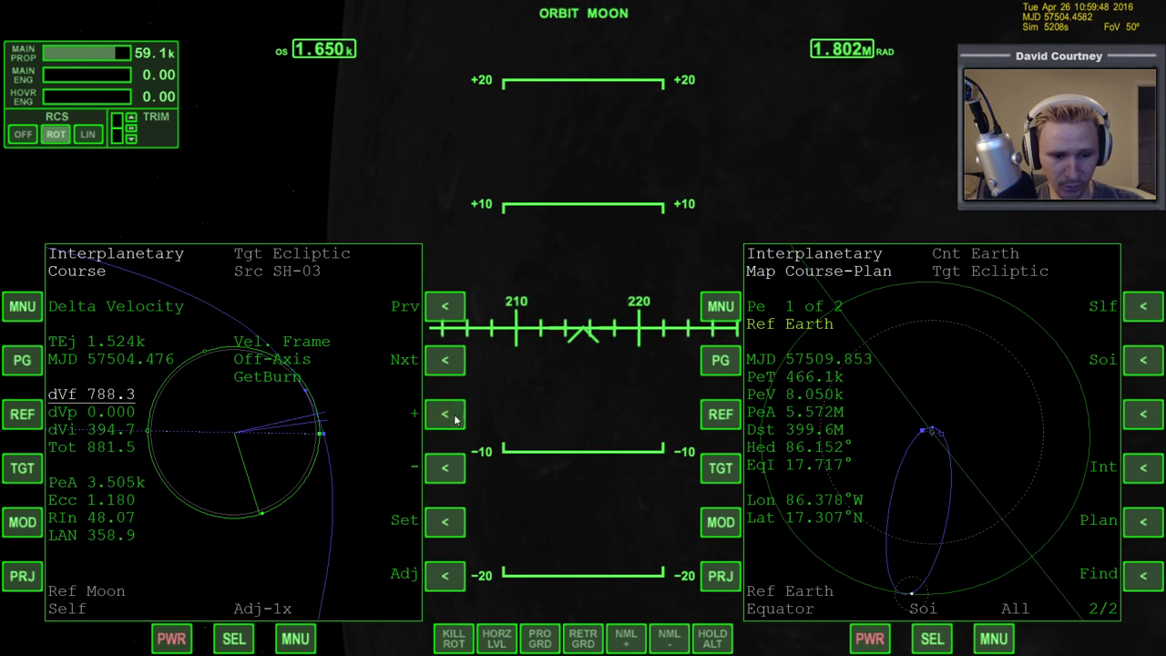
{"action": "left_click", "coordinate": [445, 415]}
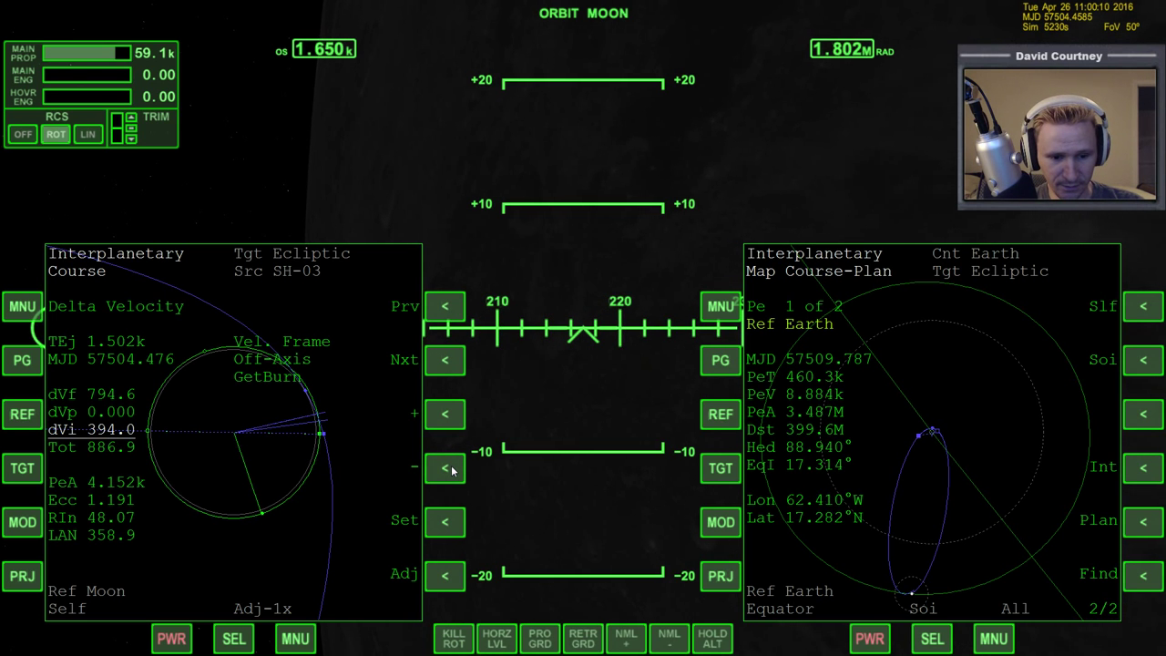
{"action": "left_click", "coordinate": [444, 468]}
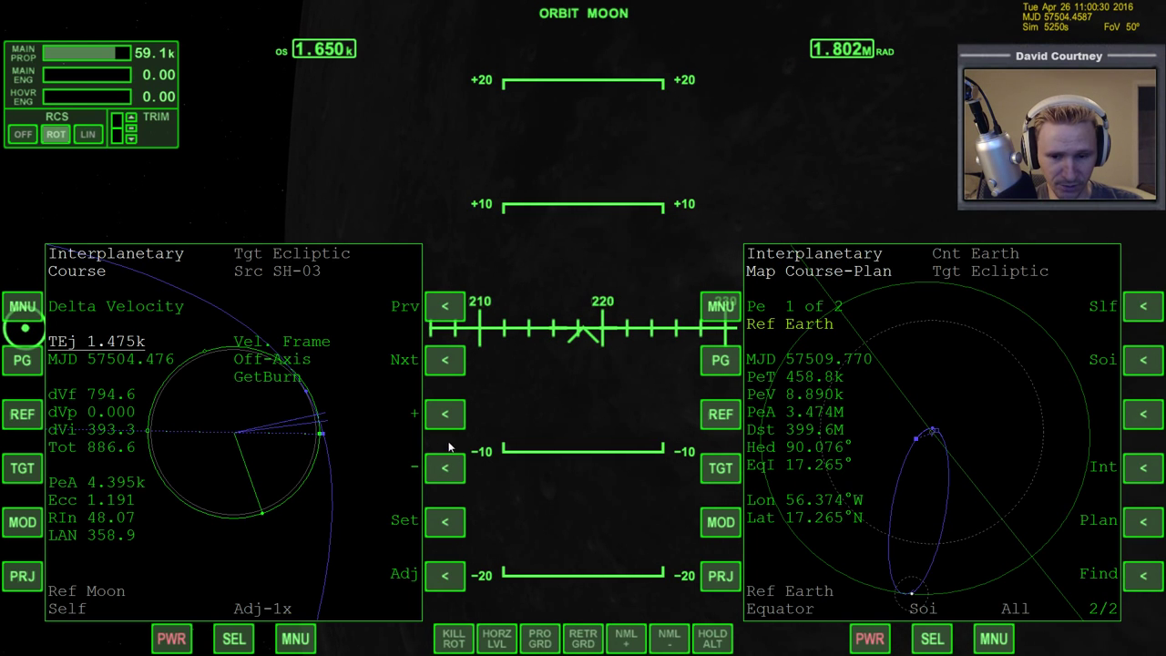
Push TEj later so the predicted landing shifts back west to about 74.4°W near Cape Canaveral
{"action": "left_click", "coordinate": [444, 413]}
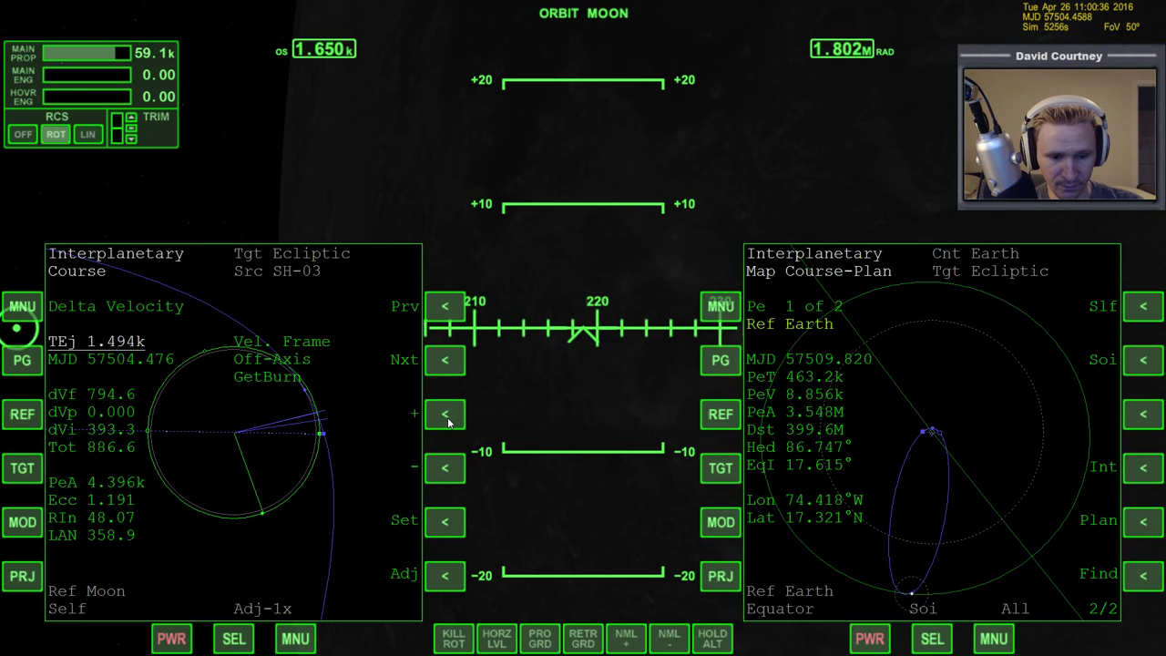
{"action": "left_click", "coordinate": [933, 637]}
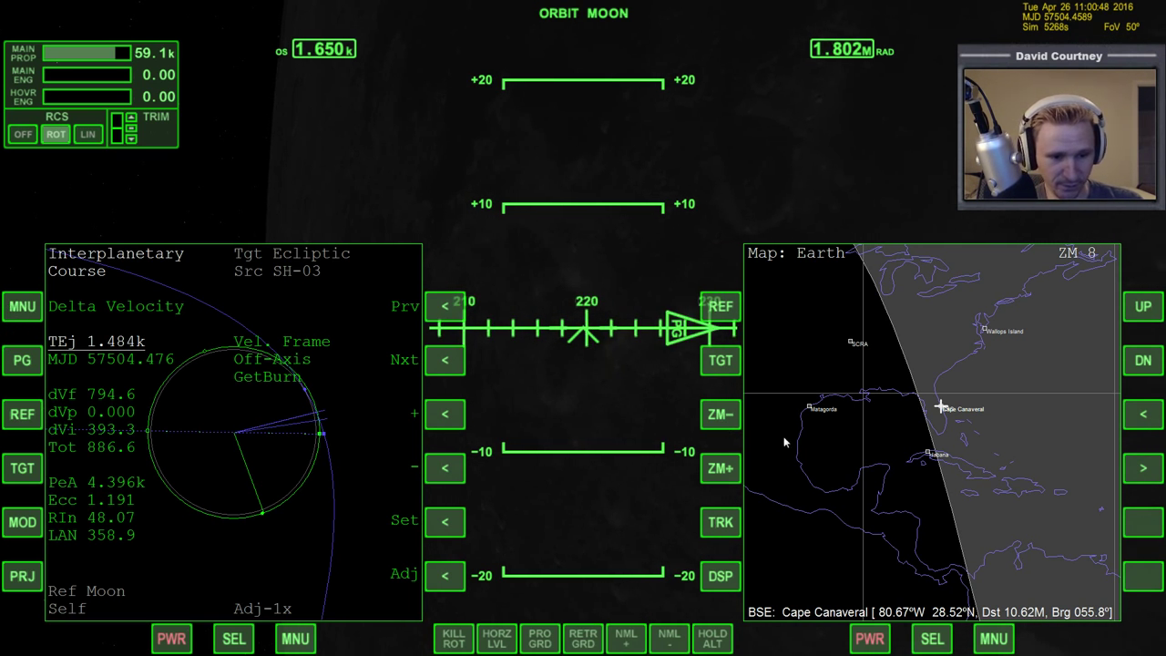
{"action": "mouse_move", "coordinate": [895, 416]}
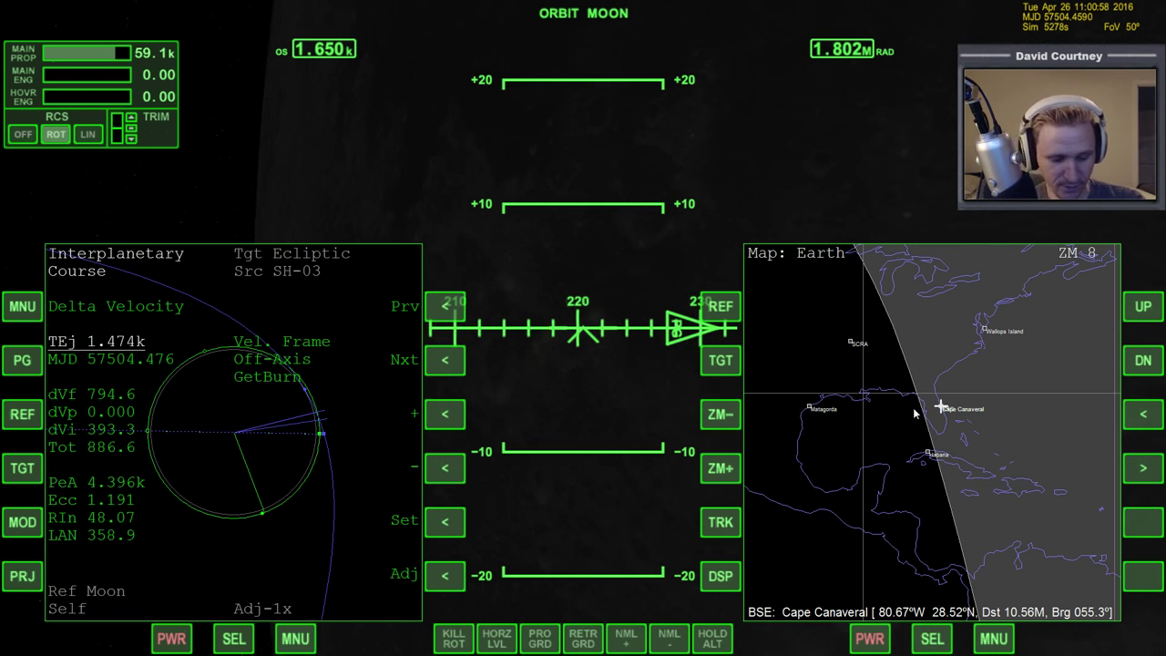
{"action": "left_click", "coordinate": [993, 638]}
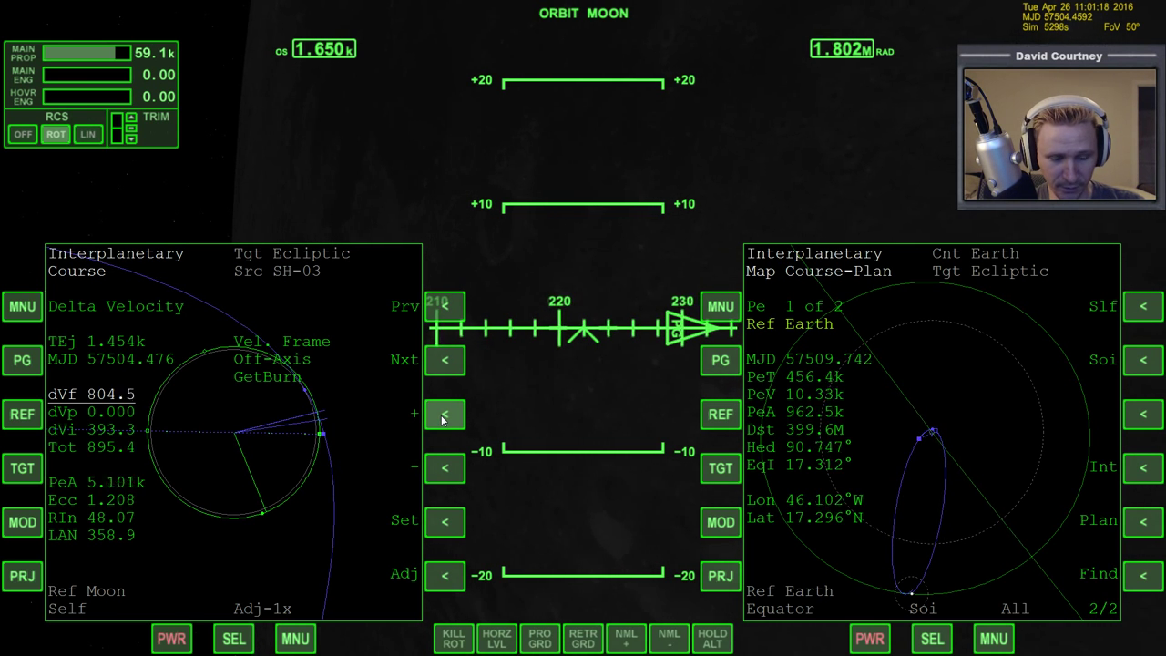
Raise the burn to 806.8 forward and 418.1 inward, lowering Earth periapsis to 350.8k
{"action": "left_click", "coordinate": [445, 414]}
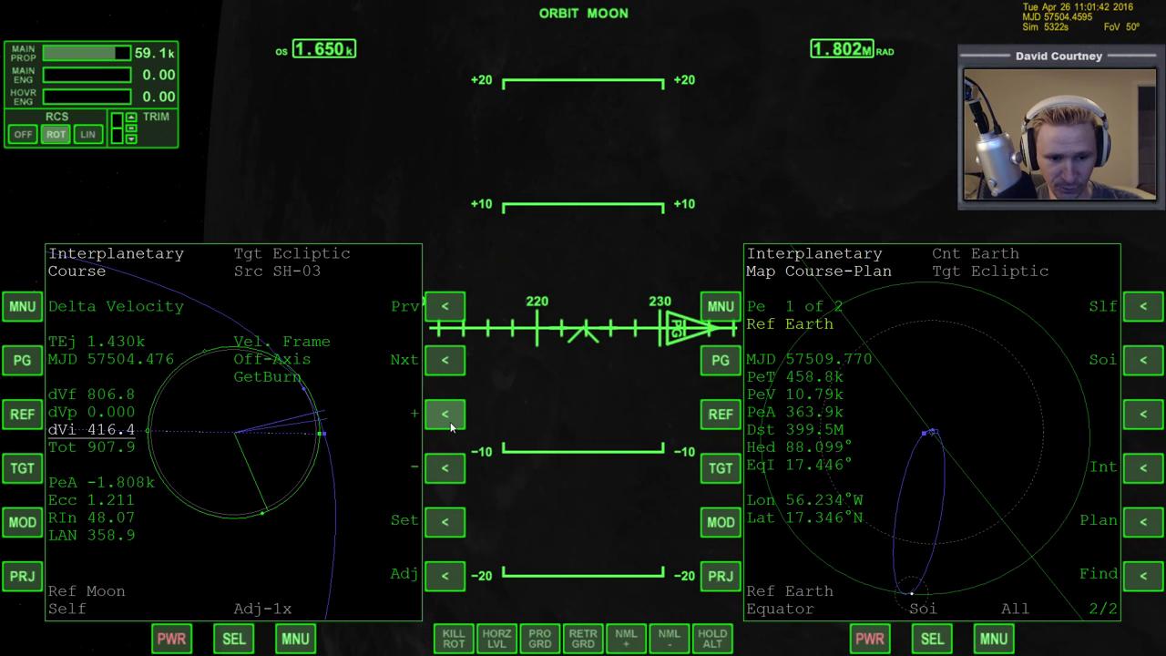
{"action": "left_click", "coordinate": [446, 414]}
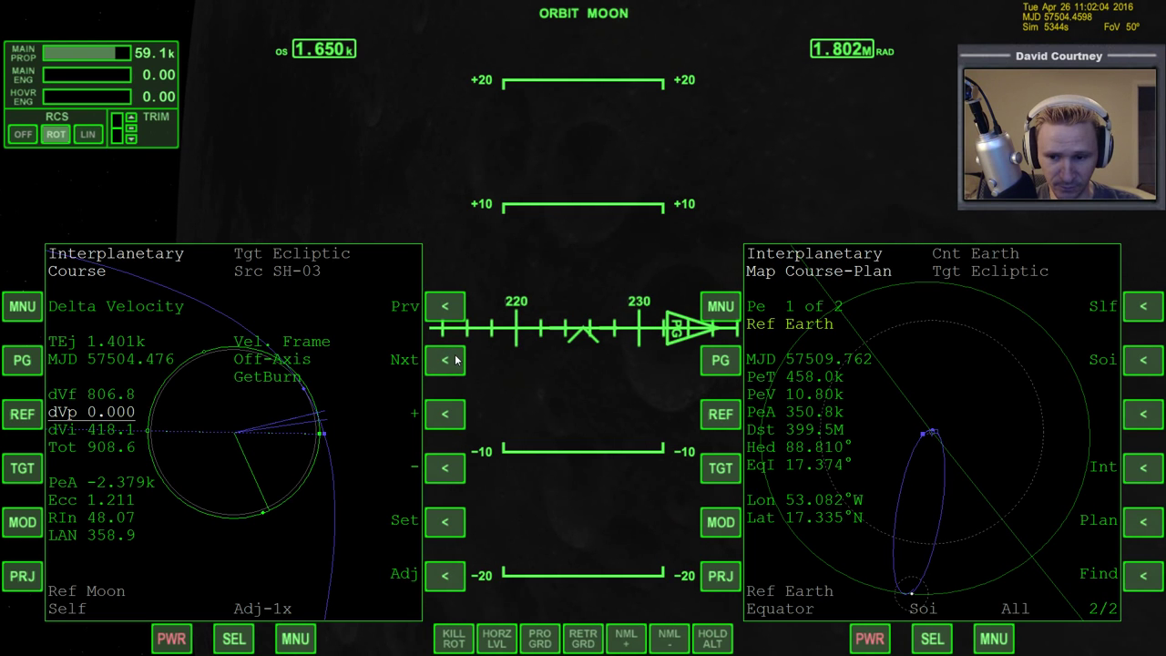
Retune inward velocity to 419.4 with 801.6 forward, total 904.6
{"action": "left_click", "coordinate": [445, 466]}
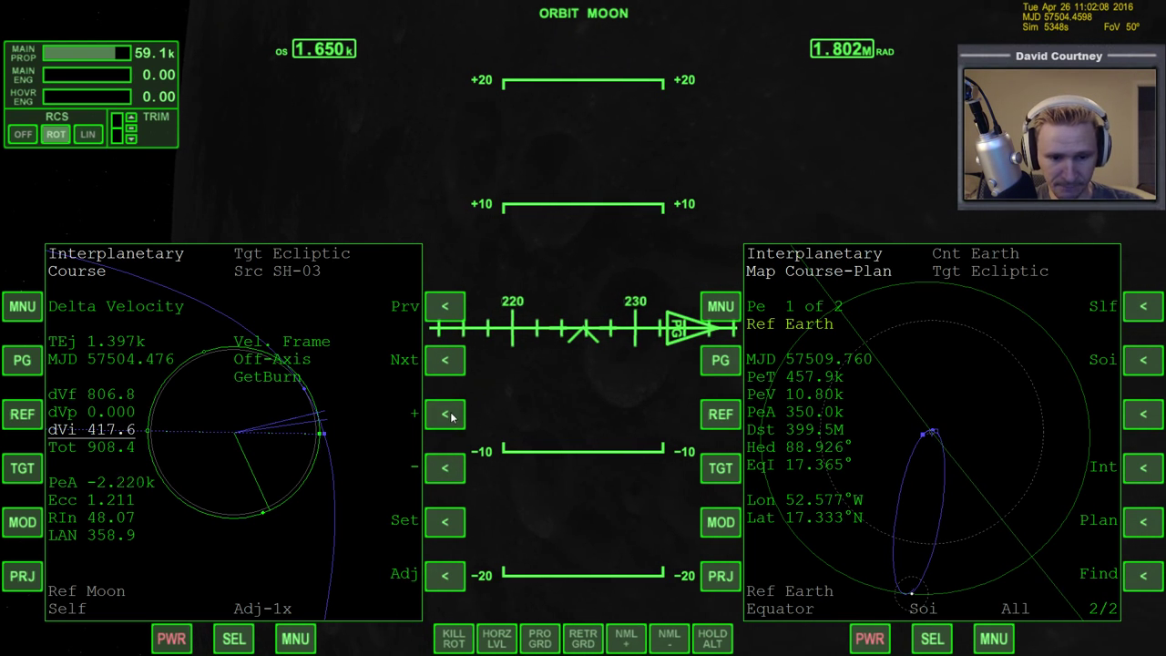
{"action": "left_click", "coordinate": [445, 414]}
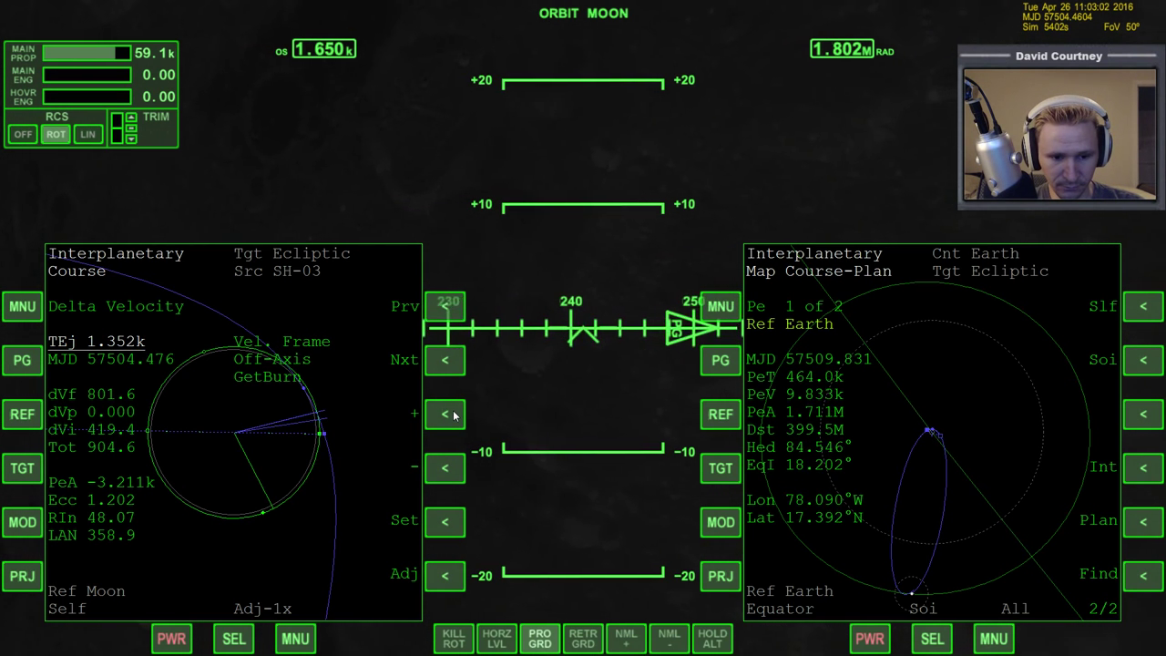
Raise forward velocity to 806.6 with inward 416.2, dropping Earth periapsis to 428.4k near 61.07°W
{"action": "left_click", "coordinate": [444, 469]}
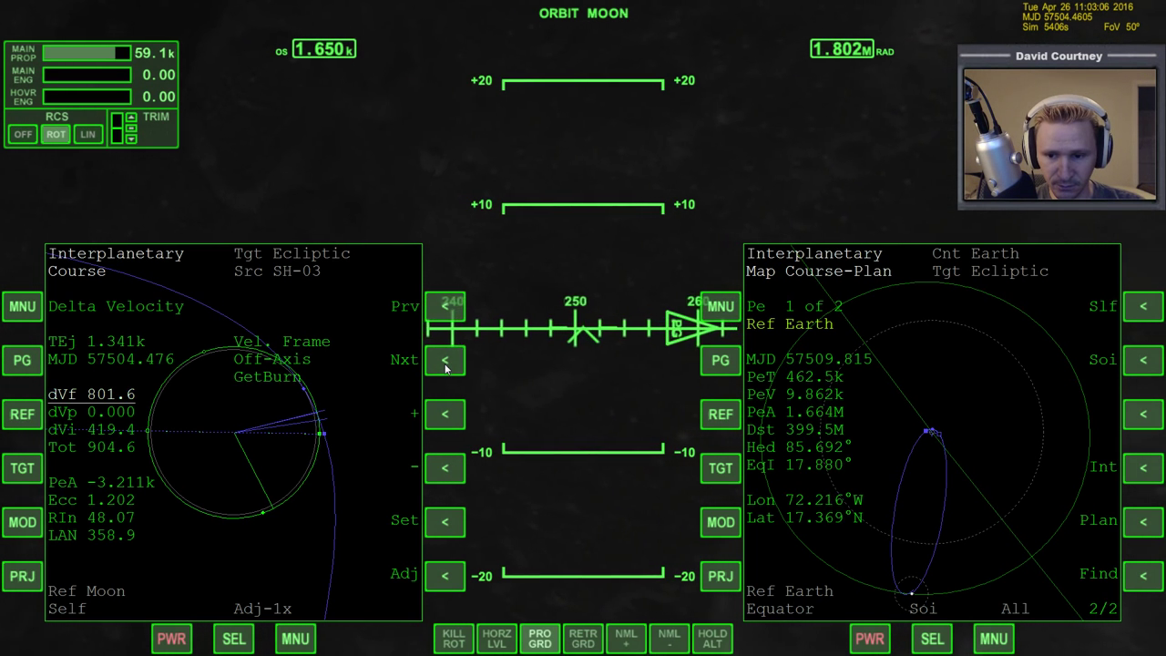
{"action": "left_click", "coordinate": [445, 414]}
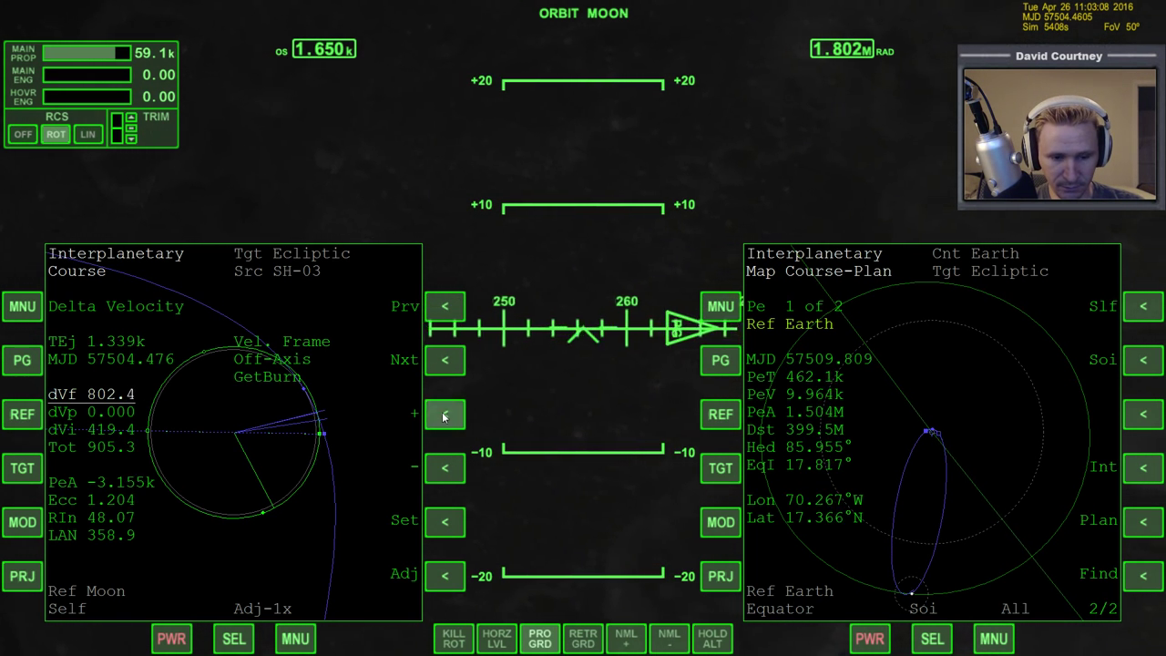
{"action": "left_click", "coordinate": [444, 415]}
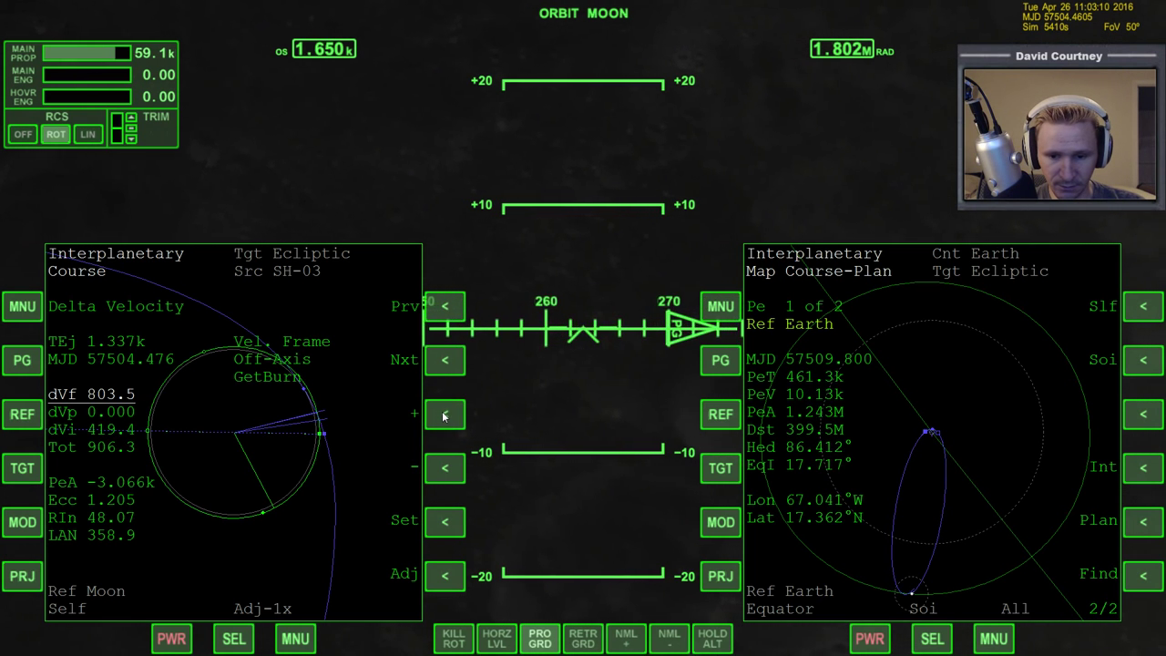
{"action": "left_click", "coordinate": [445, 414]}
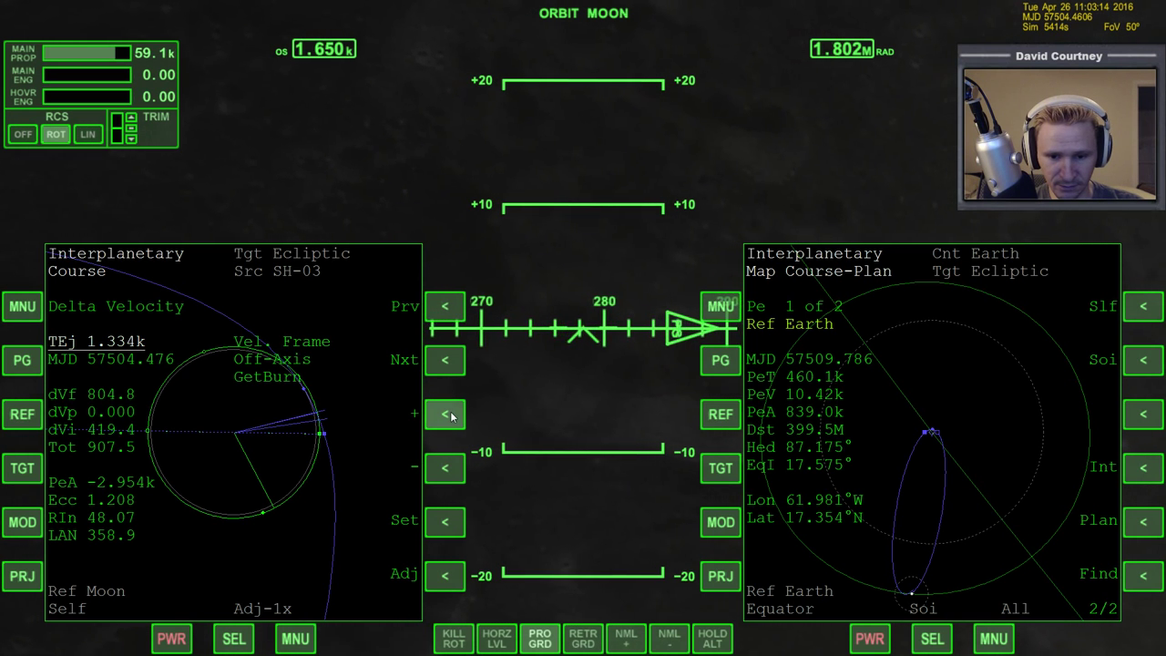
{"action": "left_click", "coordinate": [444, 416]}
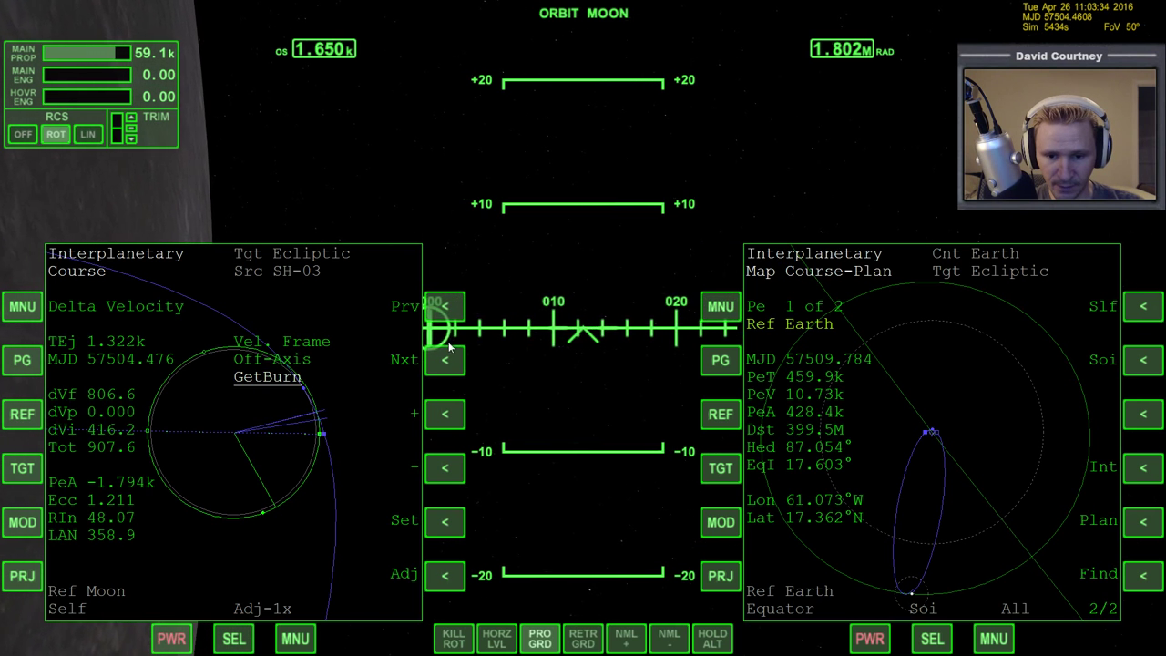
Raise forward velocity to 809.5, total 910.2, dropping Earth periapsis to 15.33k near 86.64°W
{"action": "left_click", "coordinate": [444, 413]}
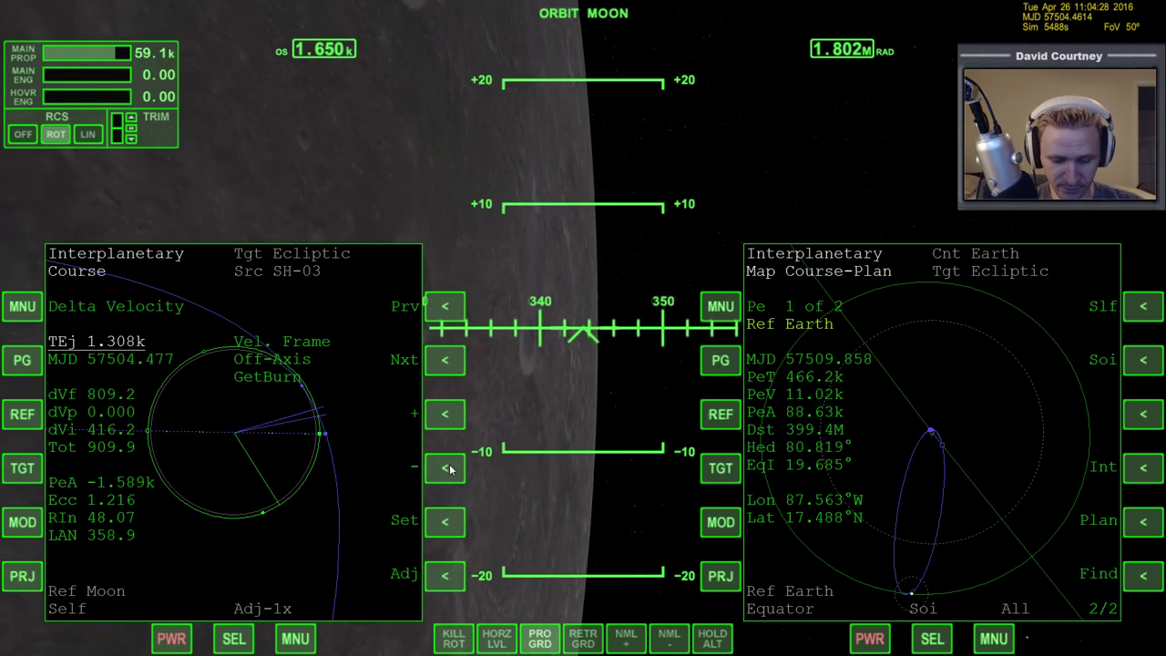
{"action": "left_click", "coordinate": [445, 361]}
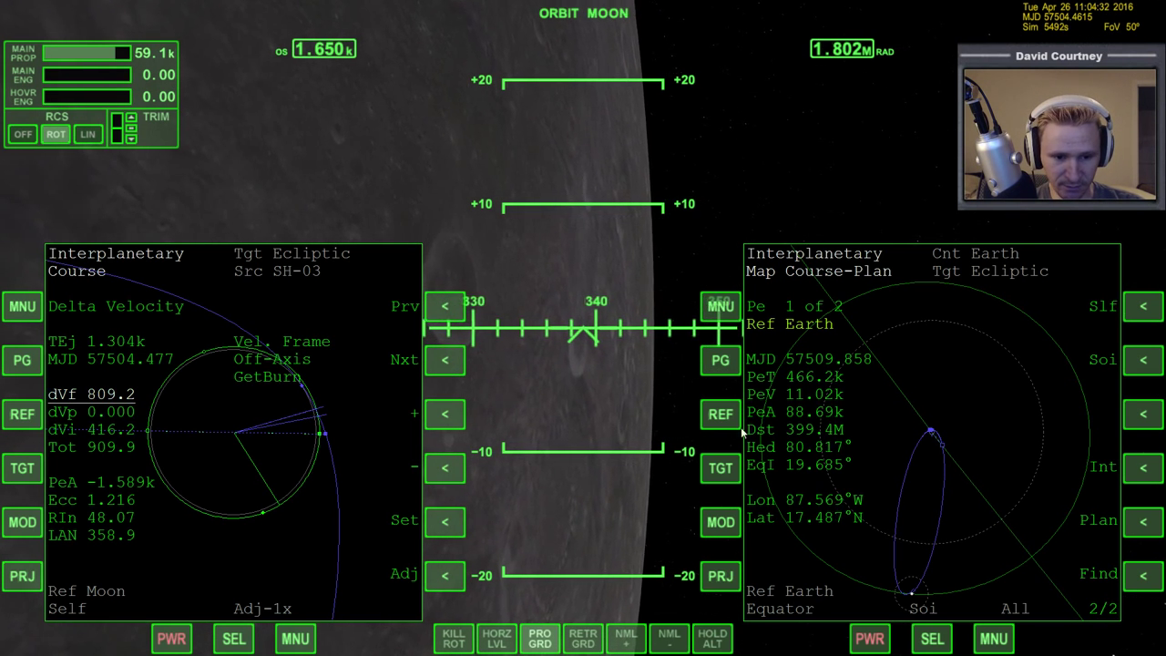
{"action": "left_click", "coordinate": [445, 414]}
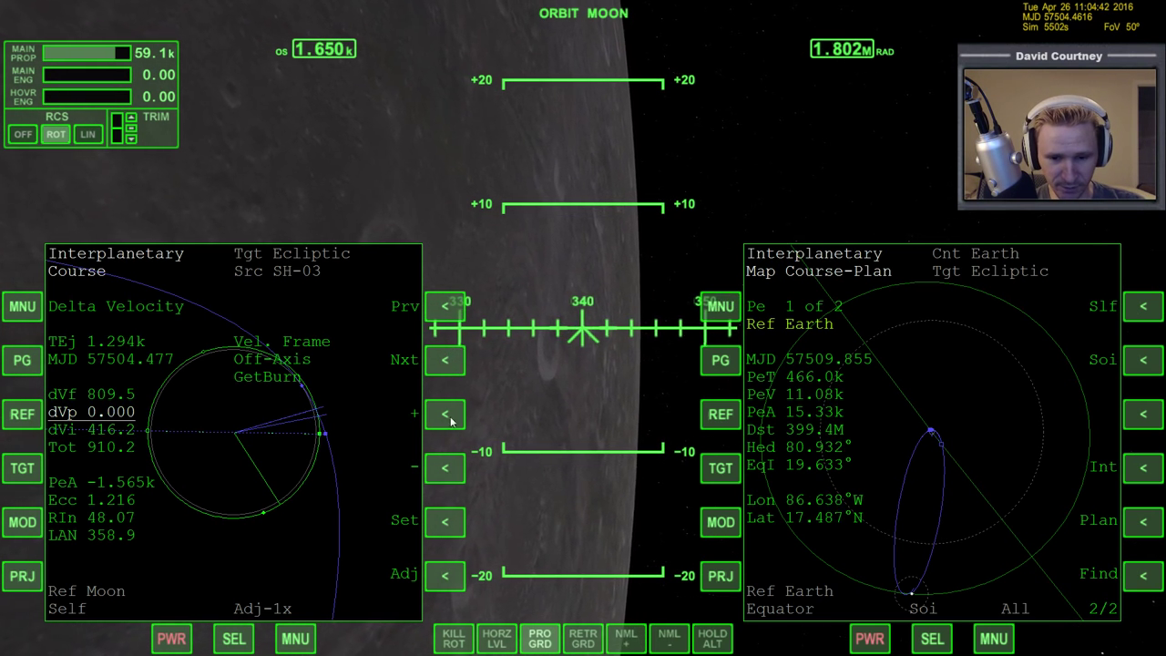
{"action": "left_click", "coordinate": [444, 415]}
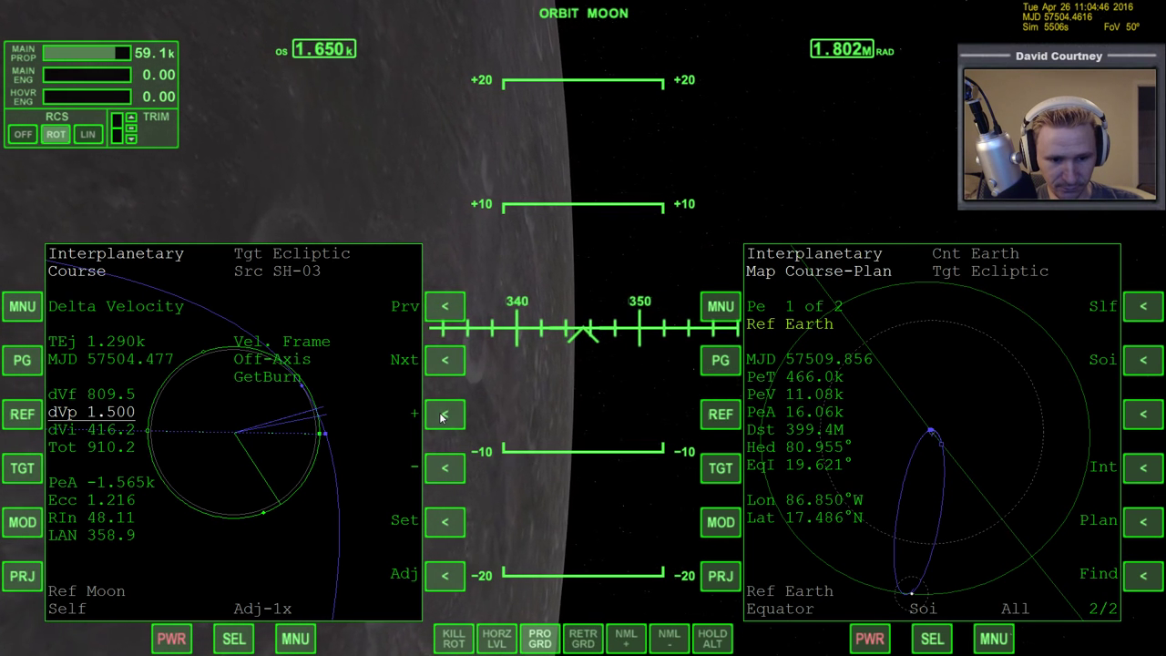
{"action": "left_click", "coordinate": [445, 416]}
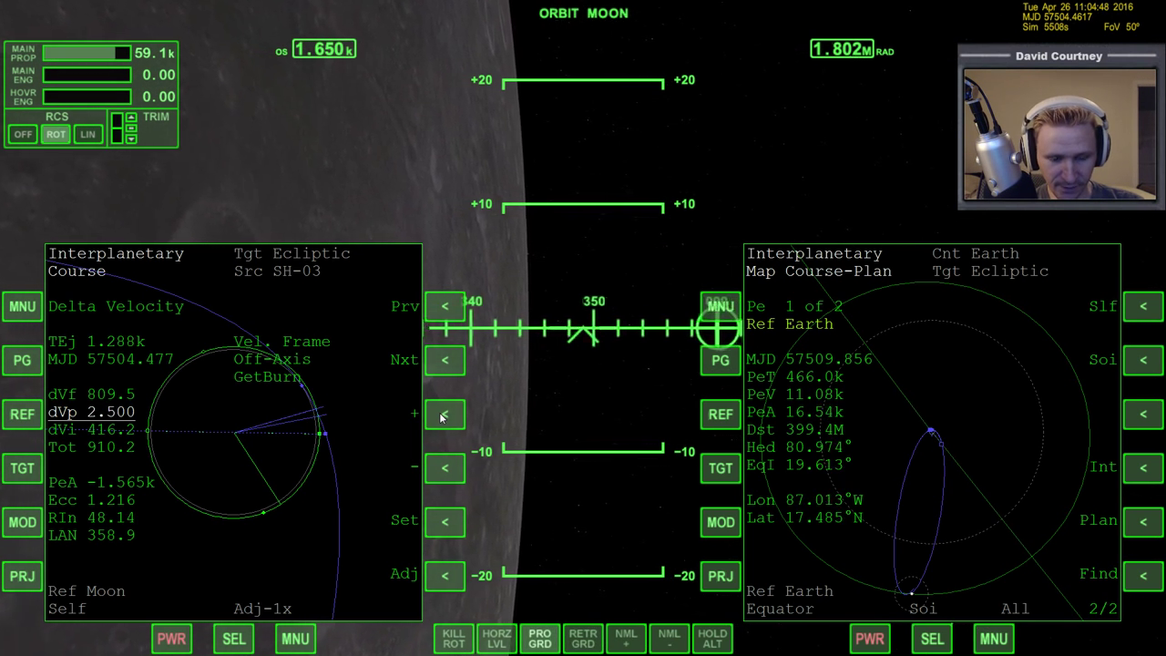
{"action": "left_click", "coordinate": [445, 414]}
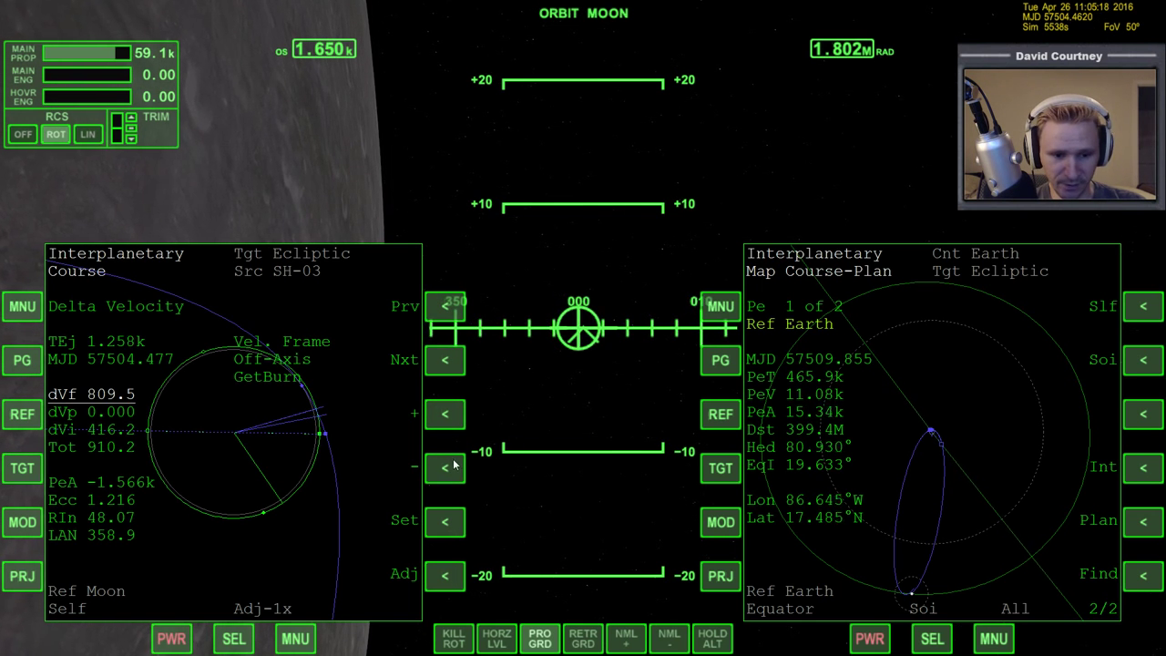
Trim forward velocity to 809.4, periapsis 39.75k, and show the Burn Vector summary (910.14 total, 82.15 s)
{"action": "left_click", "coordinate": [444, 414]}
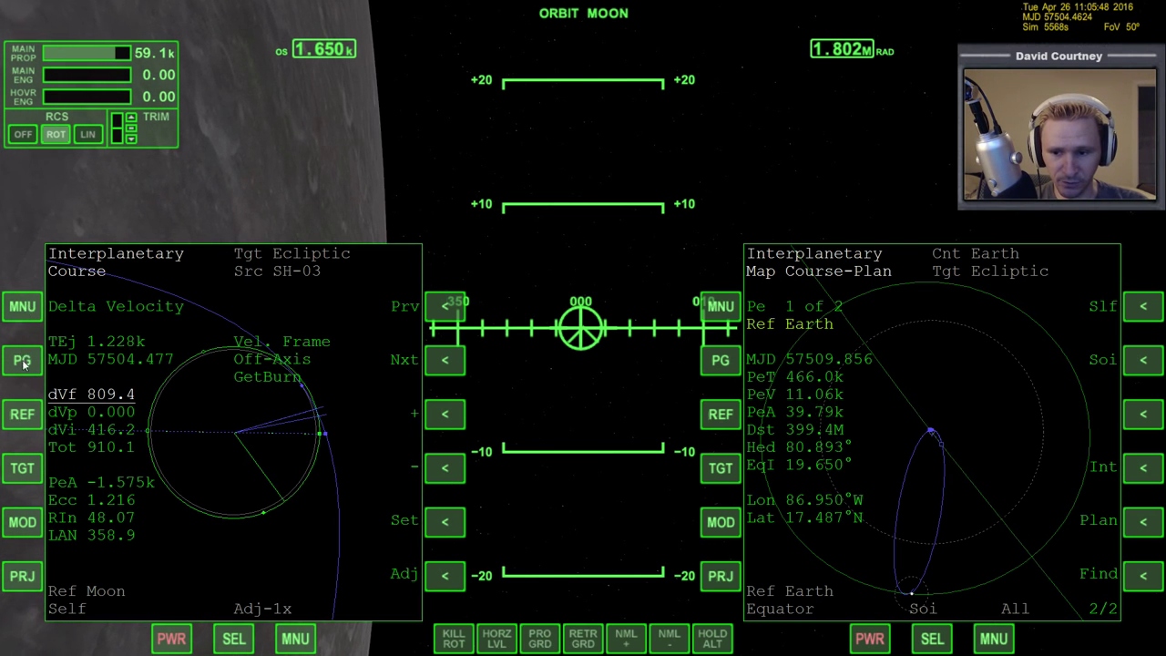
{"action": "left_click", "coordinate": [20, 361]}
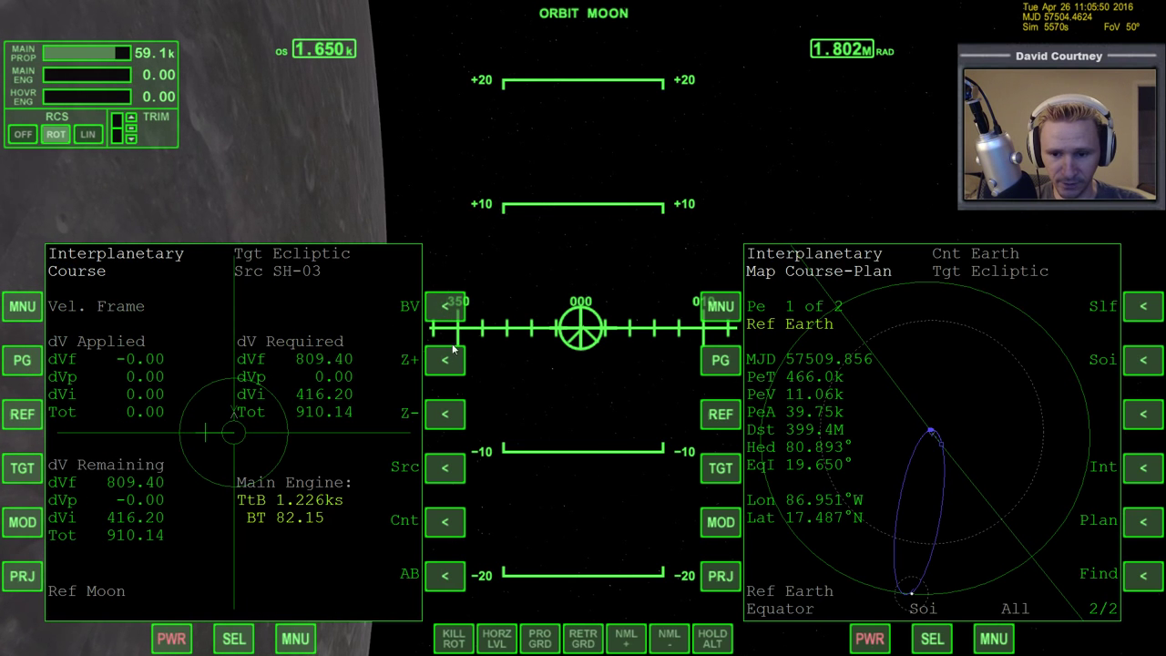